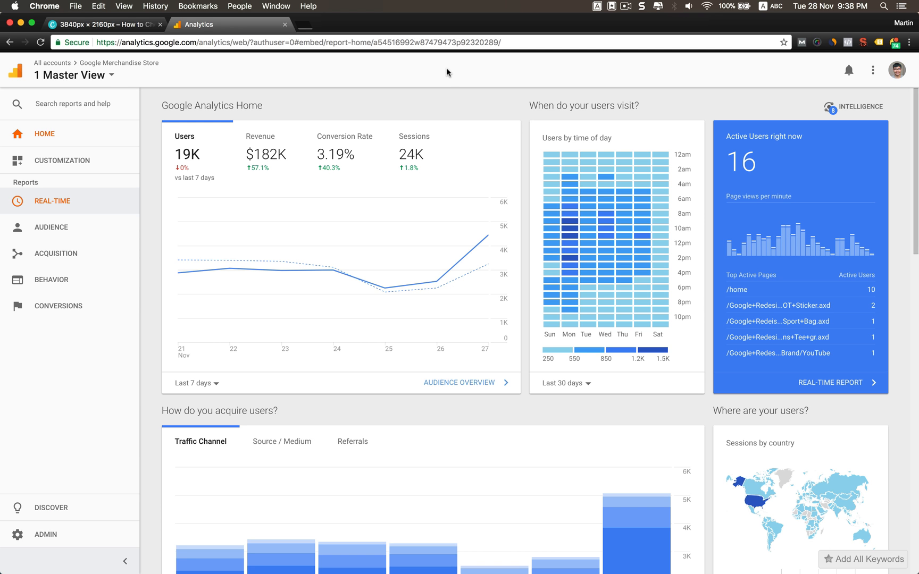
pyautogui.moveTo(168, 81)
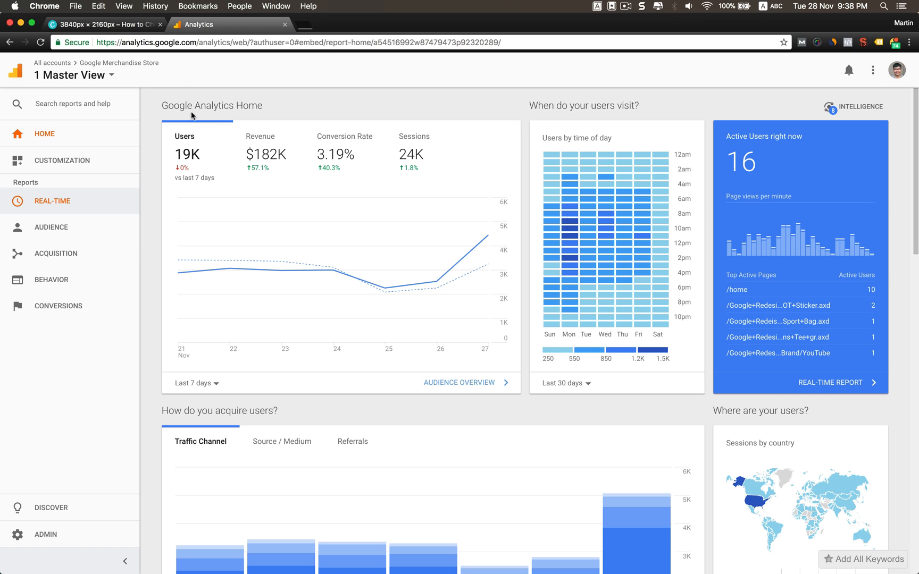
pyautogui.moveTo(140, 148)
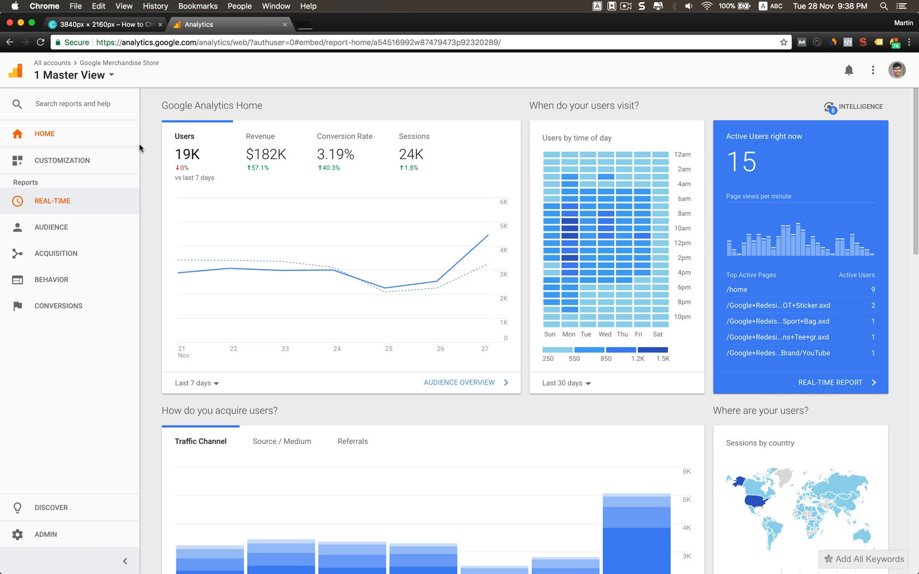
# - Open the Real-Time Overview report showing 15 active users and their top pages
pyautogui.click(52, 201)
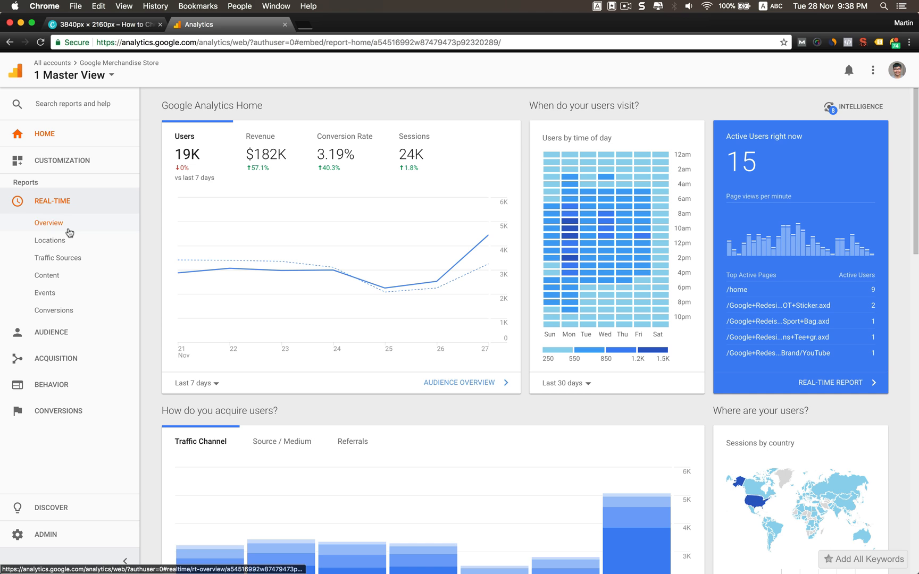
pyautogui.click(49, 222)
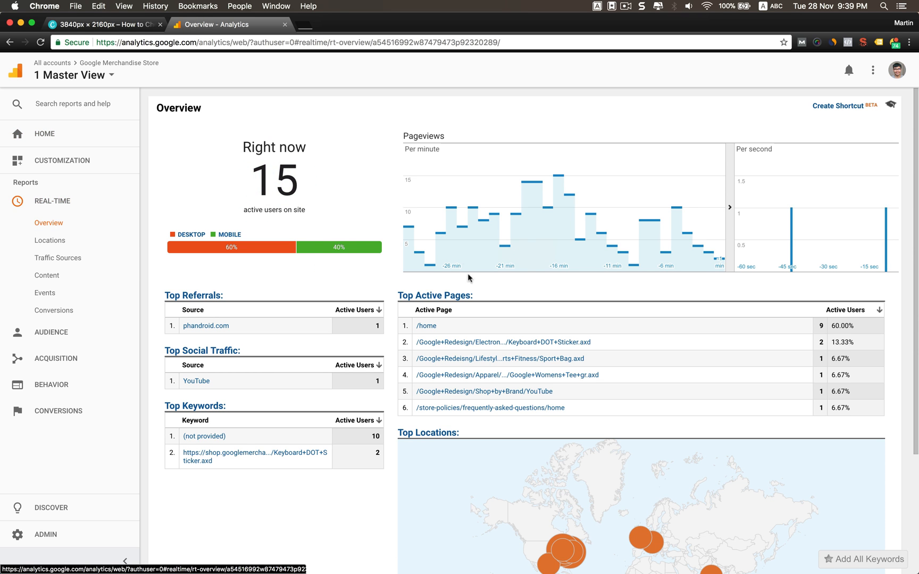
pyautogui.moveTo(594, 262)
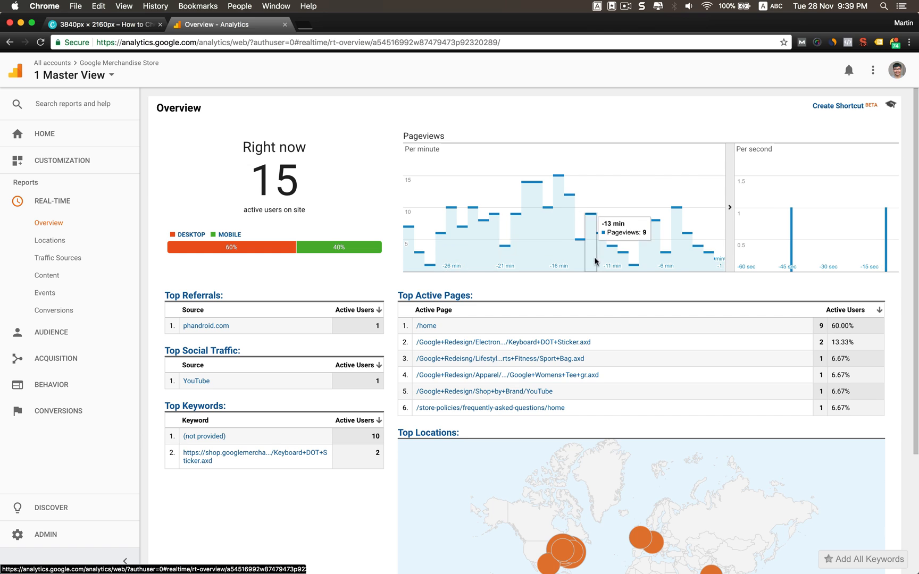
pyautogui.moveTo(782, 239)
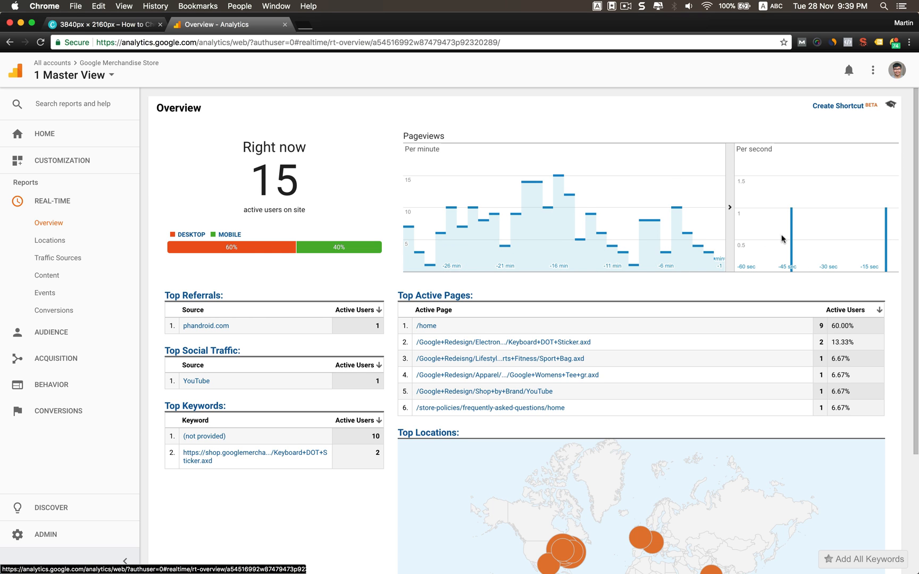
pyautogui.moveTo(495, 399)
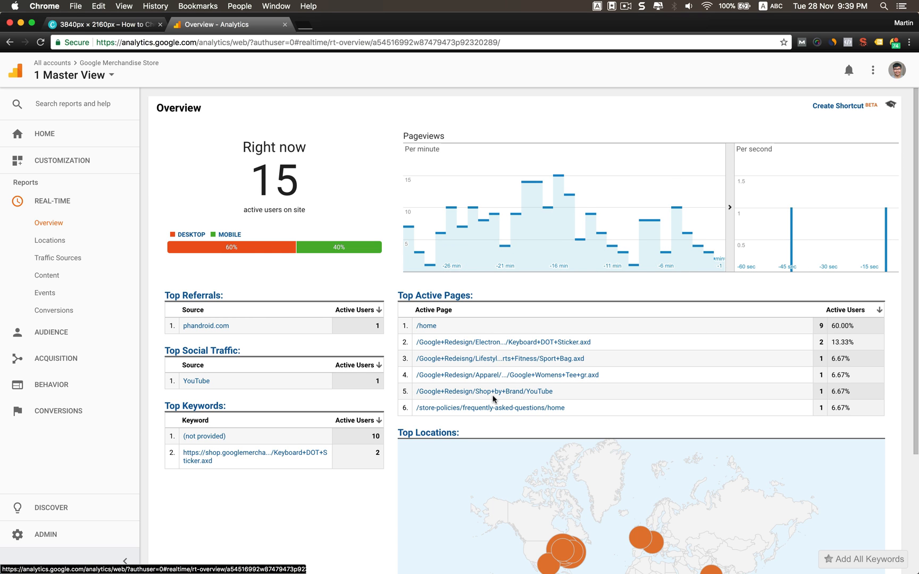
pyautogui.moveTo(426, 326)
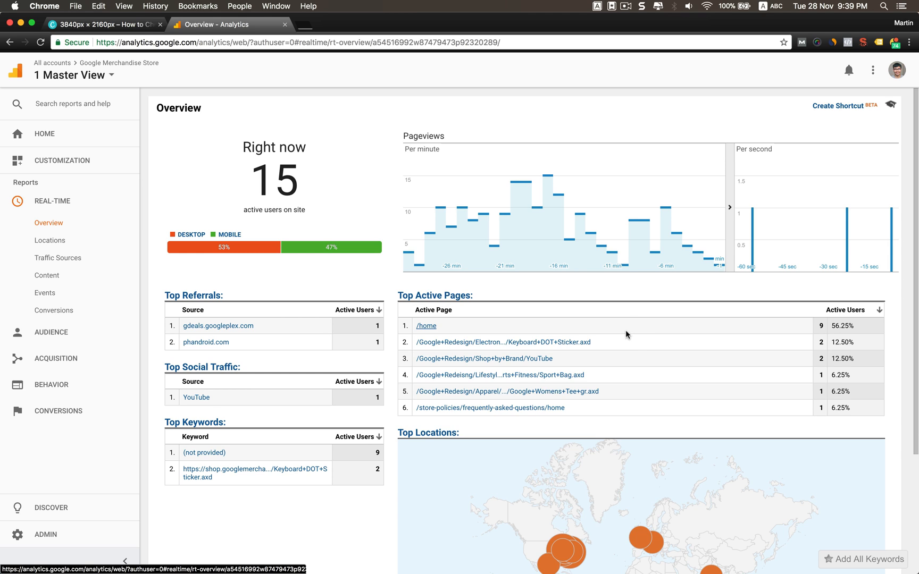
pyautogui.moveTo(541, 245)
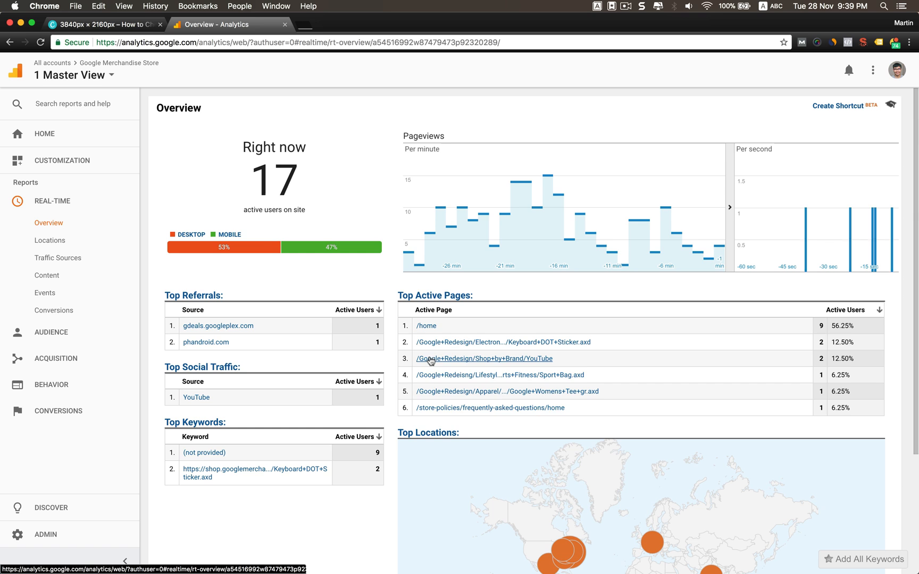
pyautogui.moveTo(300, 261)
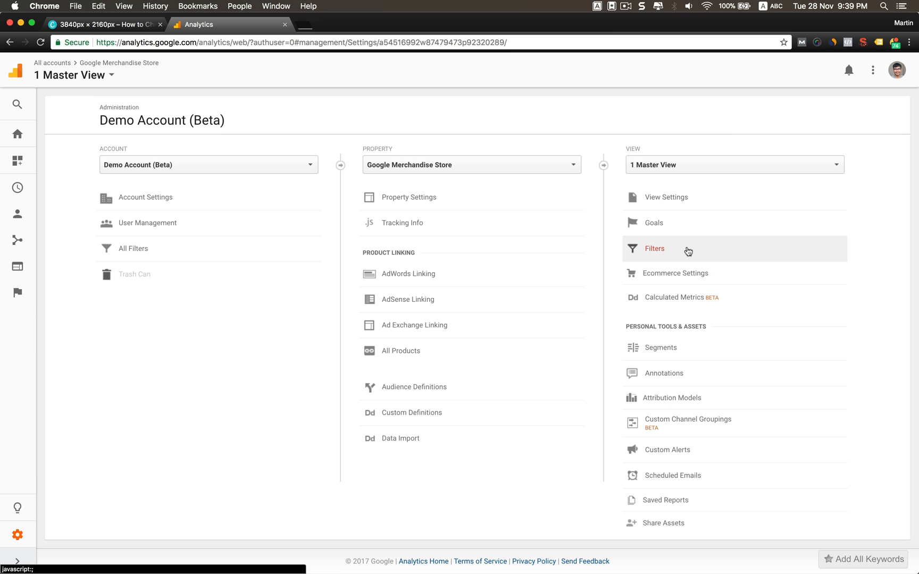
pyautogui.click(654, 249)
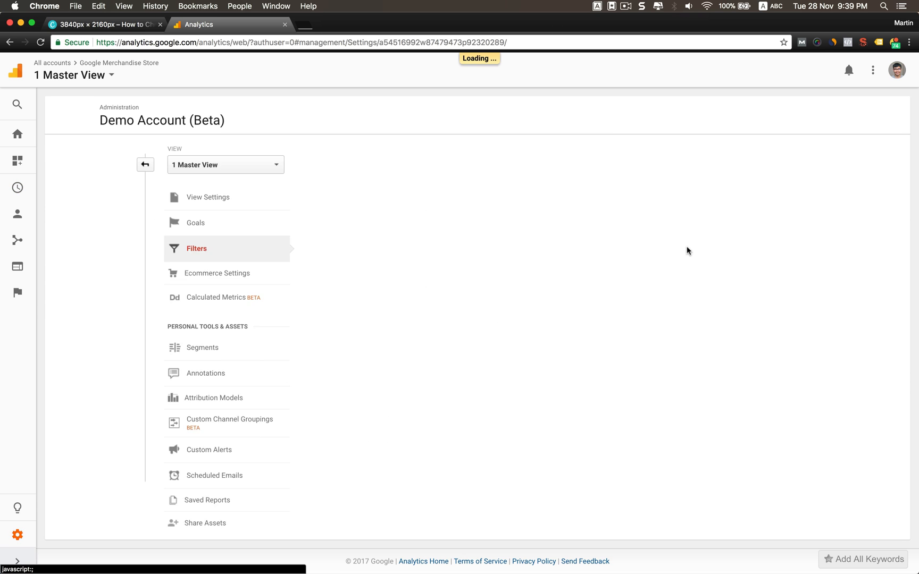
pyautogui.click(196, 249)
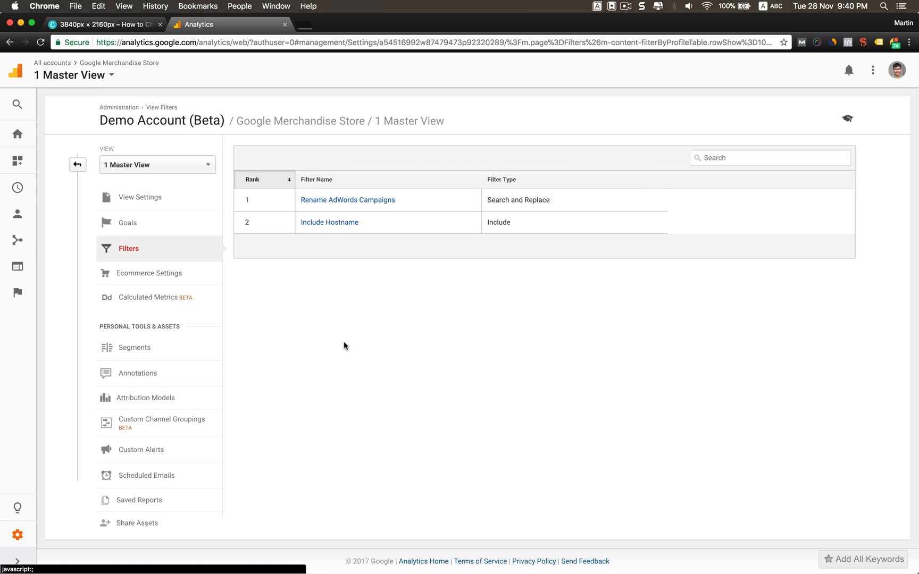
pyautogui.moveTo(347, 356)
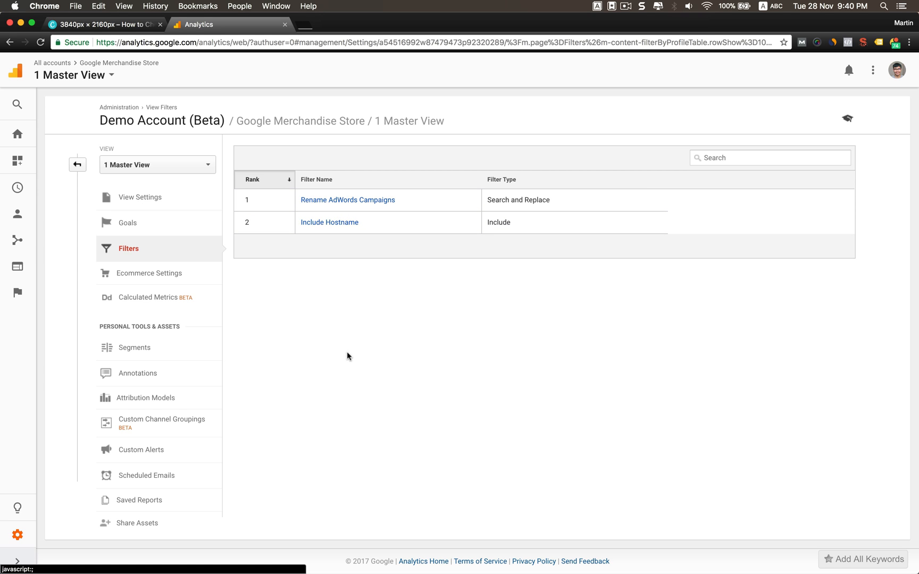
pyautogui.moveTo(391, 307)
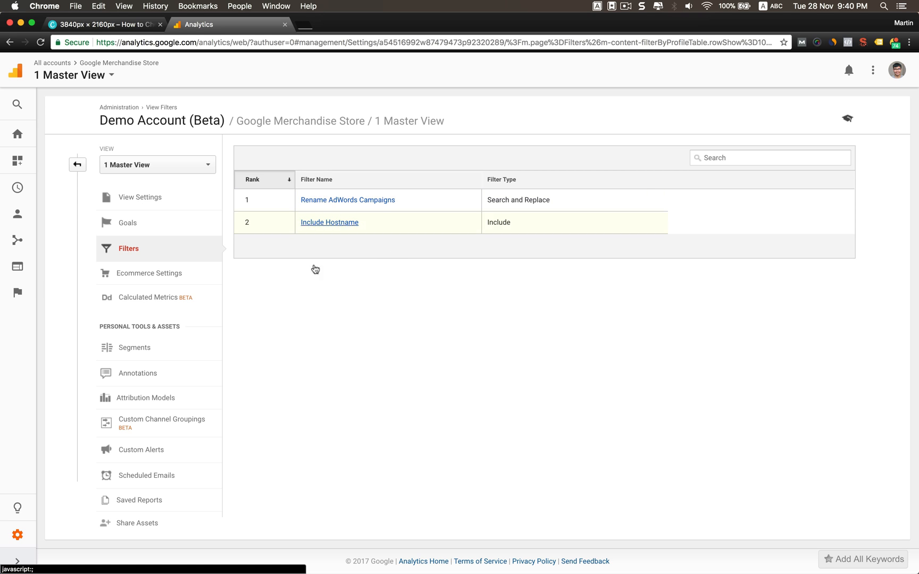
pyautogui.moveTo(359, 283)
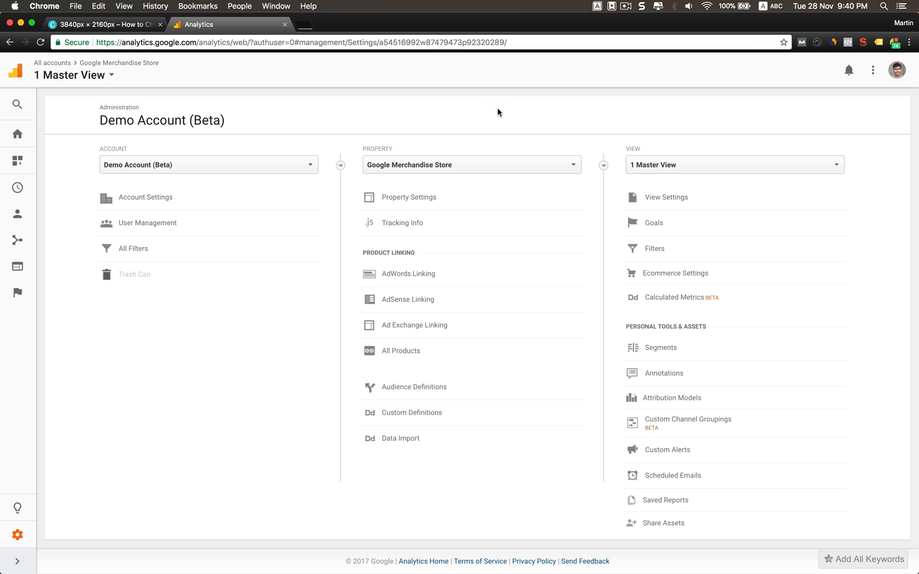
# - Check Tracking Info, then pick Google Merchandise Store to read its tracking ID UA-54516992-1
pyautogui.click(402, 223)
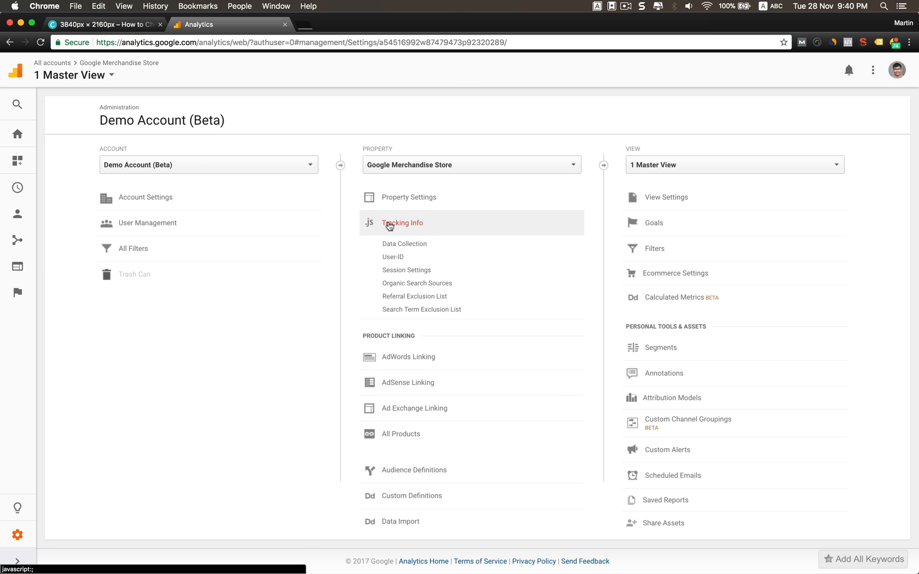
pyautogui.click(402, 223)
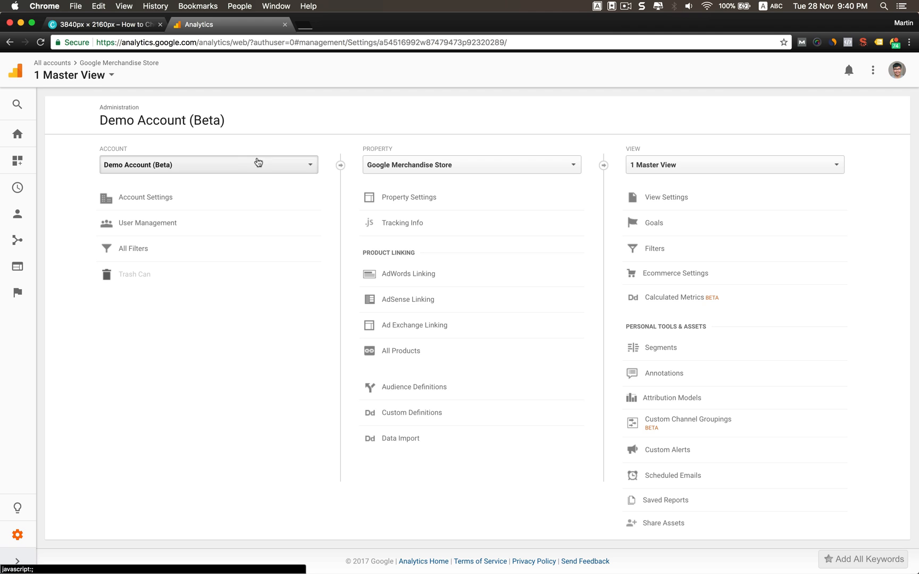
pyautogui.moveTo(369, 170)
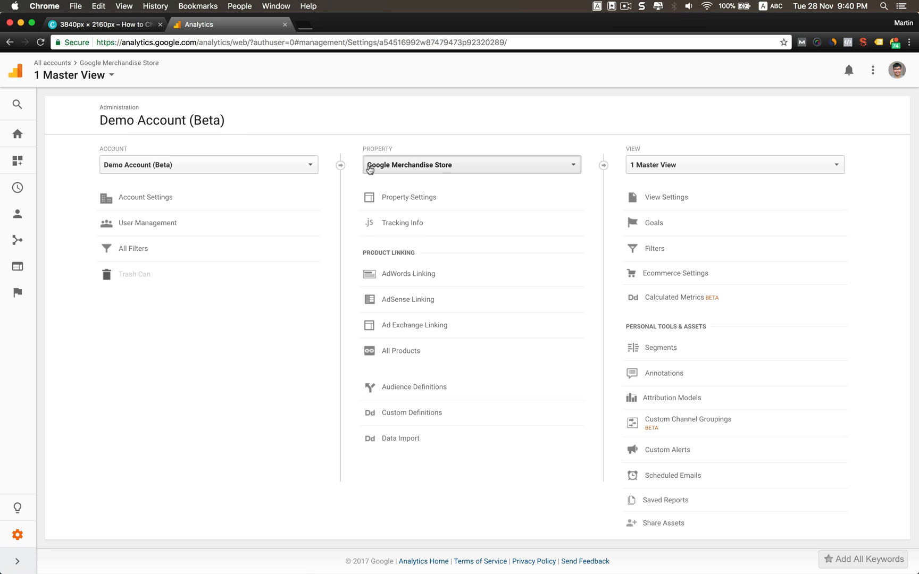
pyautogui.click(470, 165)
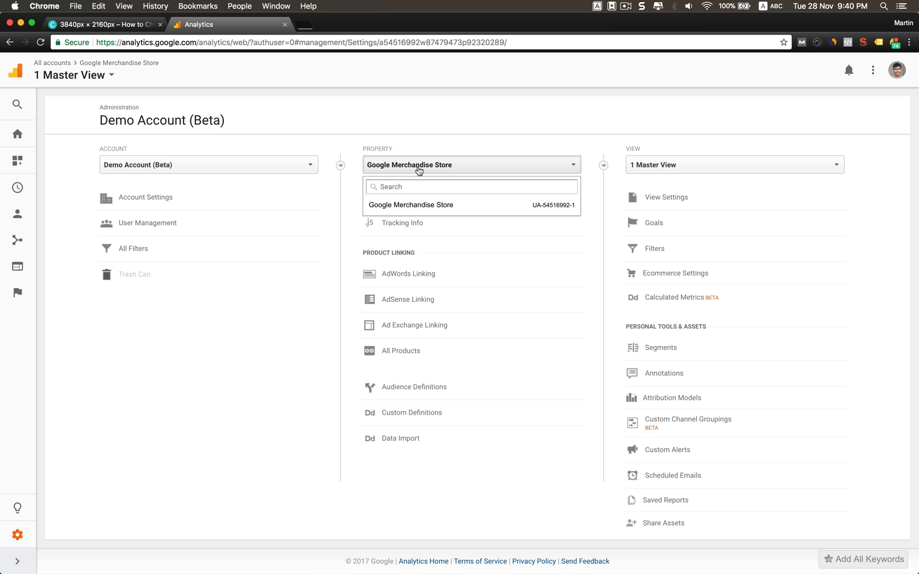
pyautogui.moveTo(403, 162)
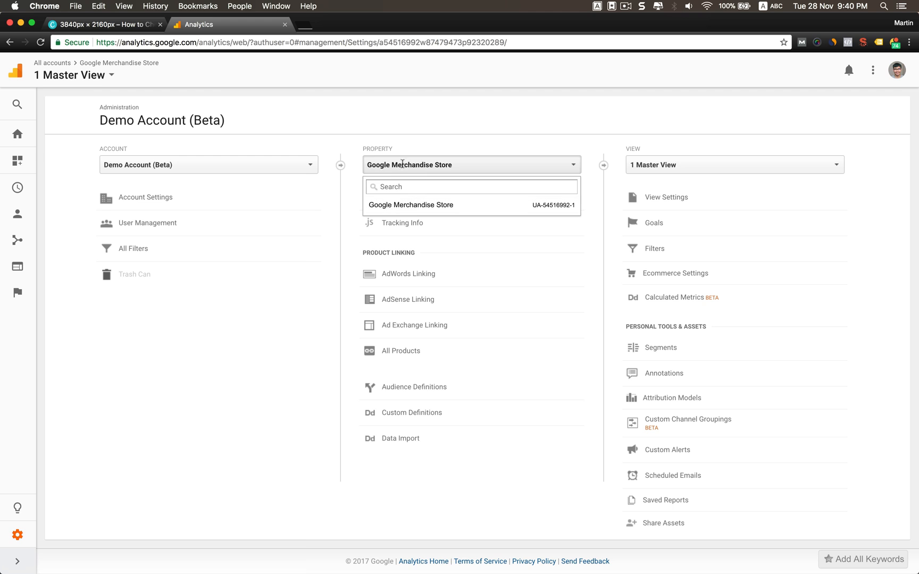
pyautogui.moveTo(488, 214)
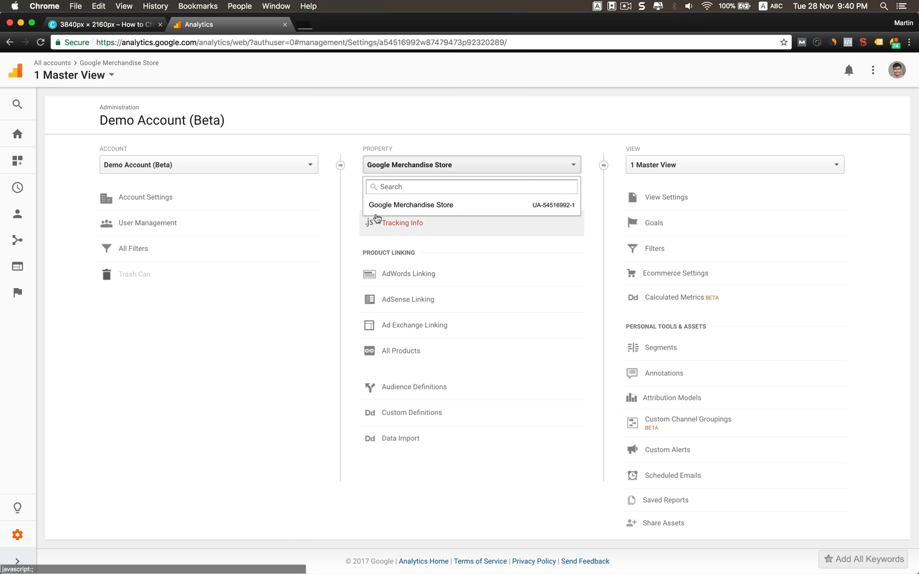
pyautogui.moveTo(386, 211)
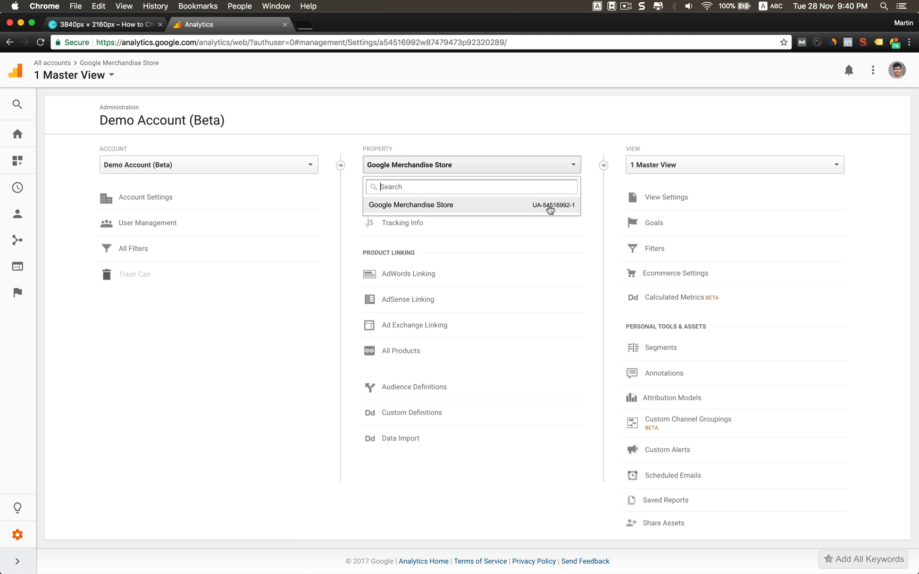
pyautogui.moveTo(551, 206)
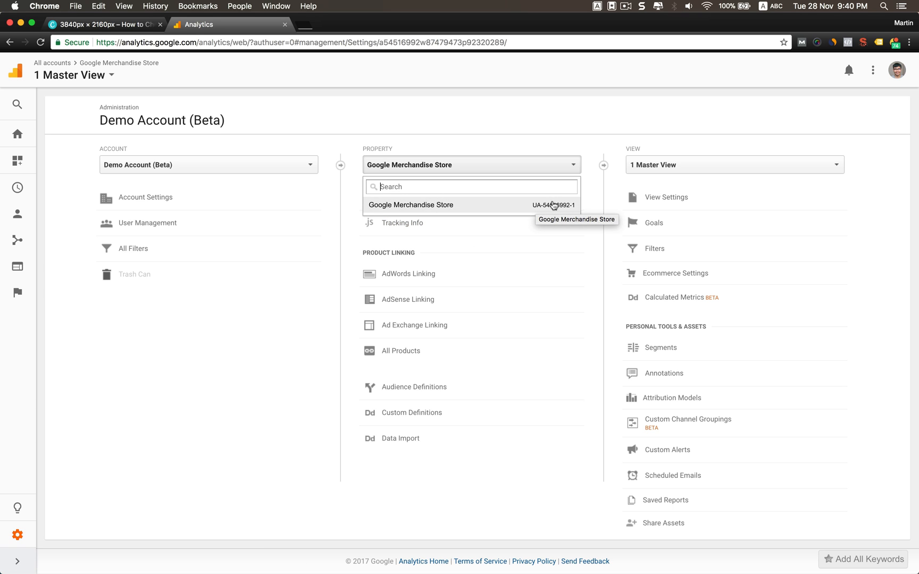
pyautogui.click(411, 204)
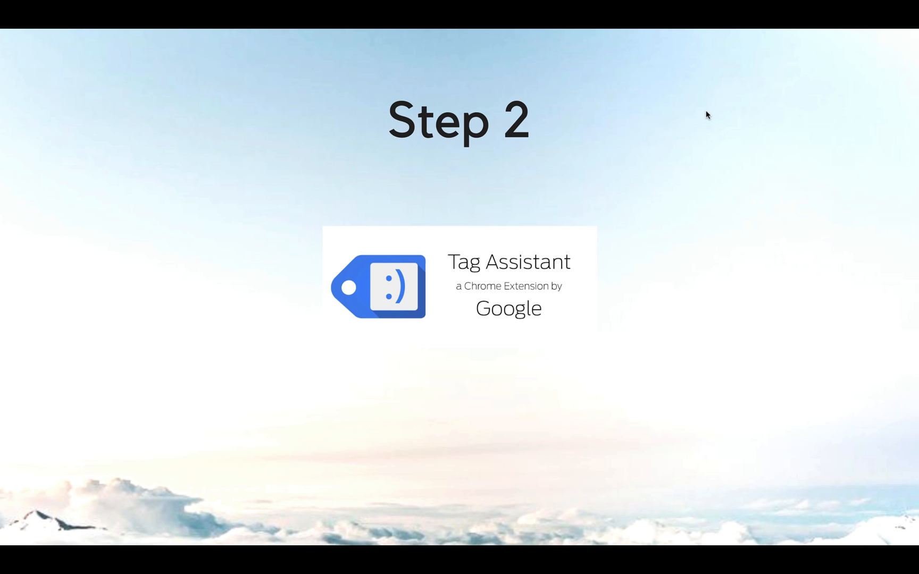
pyautogui.moveTo(504, 265)
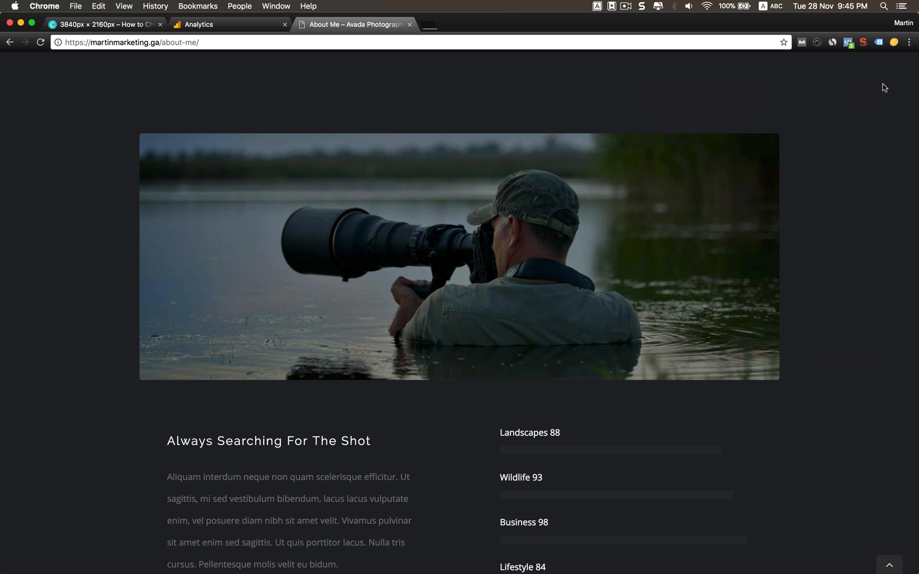
# - Analyze the About Me page with Tag Assistant and open help on the non-standard implementation warning
pyautogui.click(877, 42)
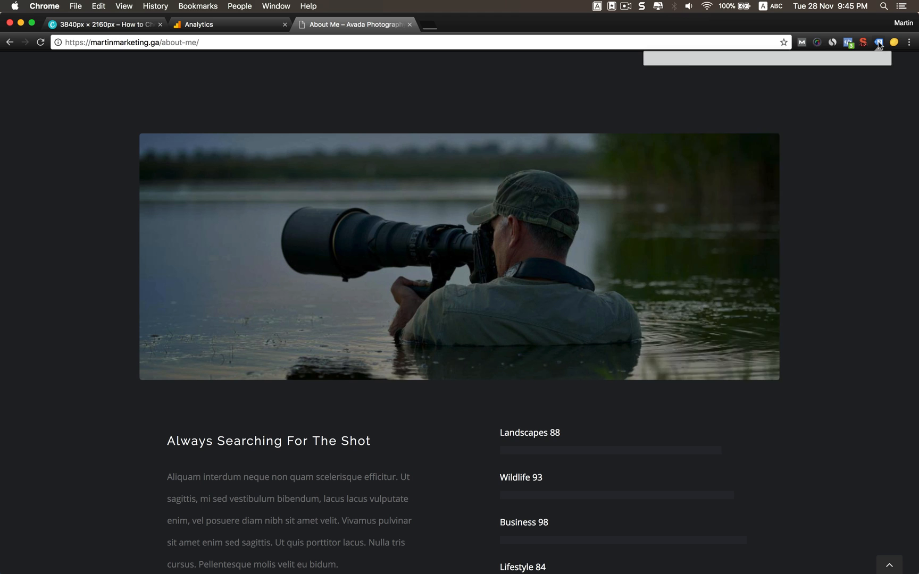
pyautogui.click(863, 63)
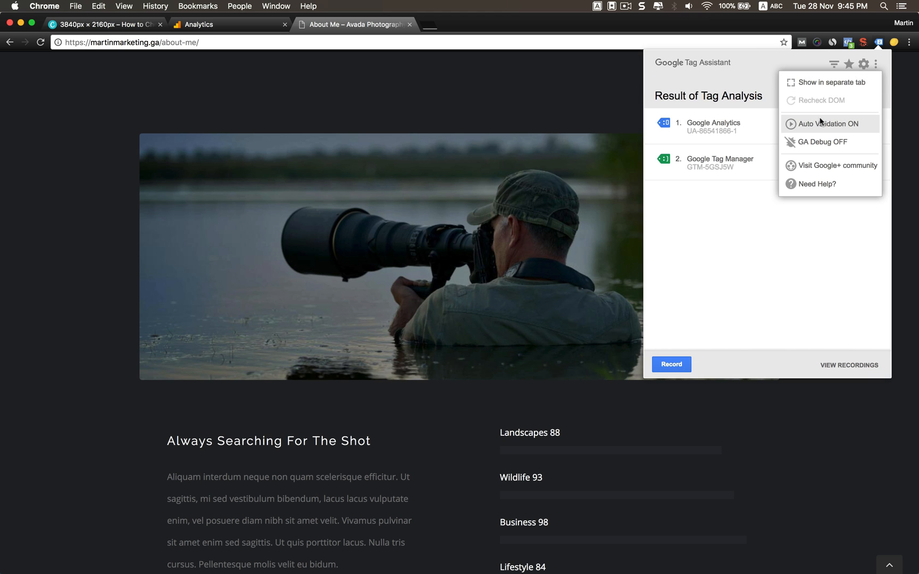
pyautogui.moveTo(849, 126)
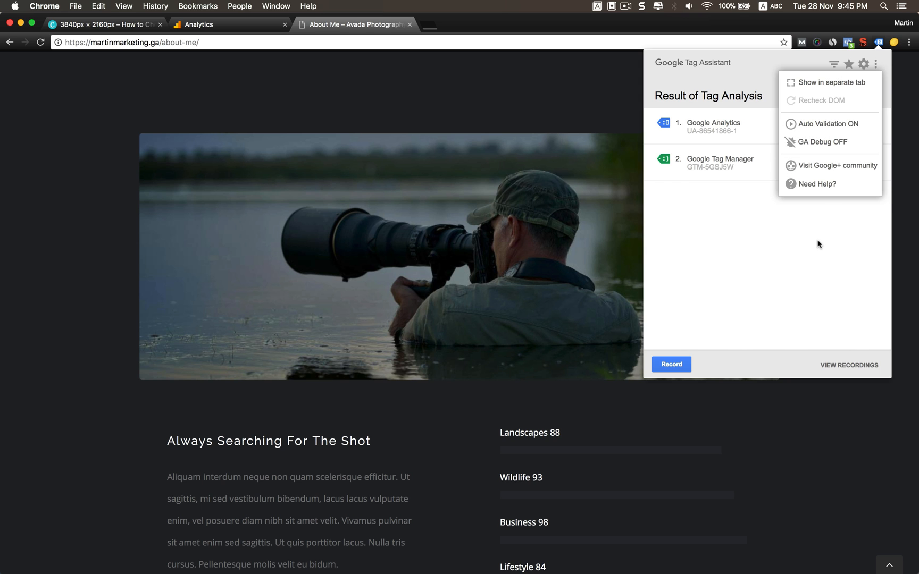
pyautogui.click(875, 42)
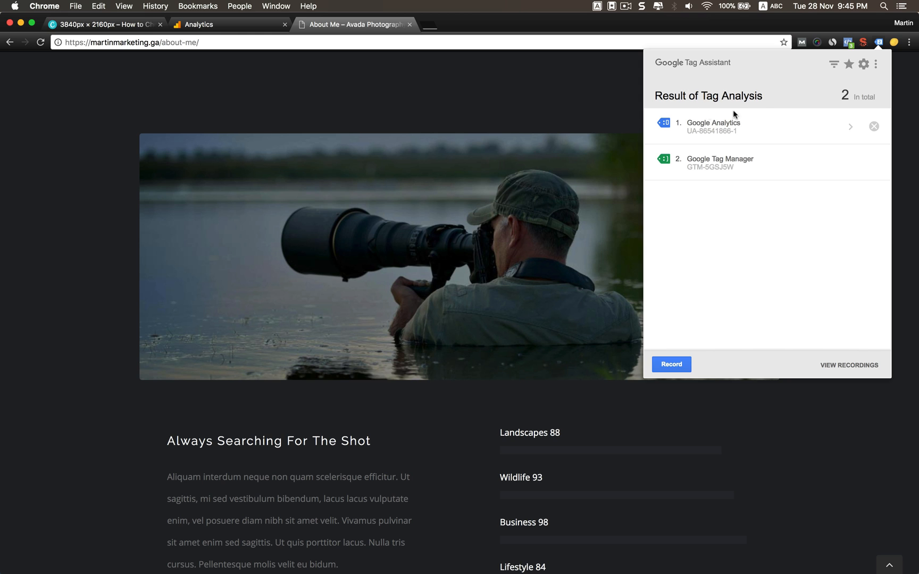
pyautogui.moveTo(729, 177)
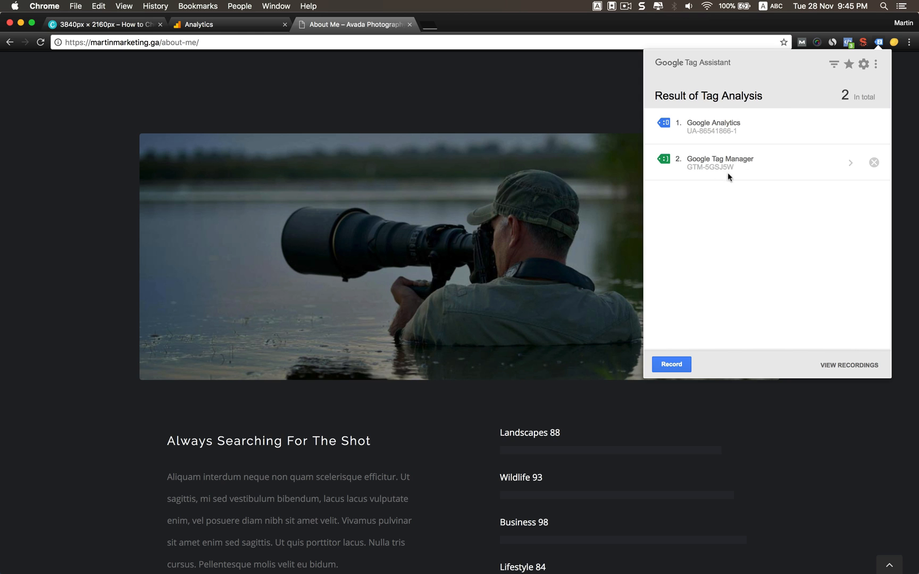
pyautogui.moveTo(760, 229)
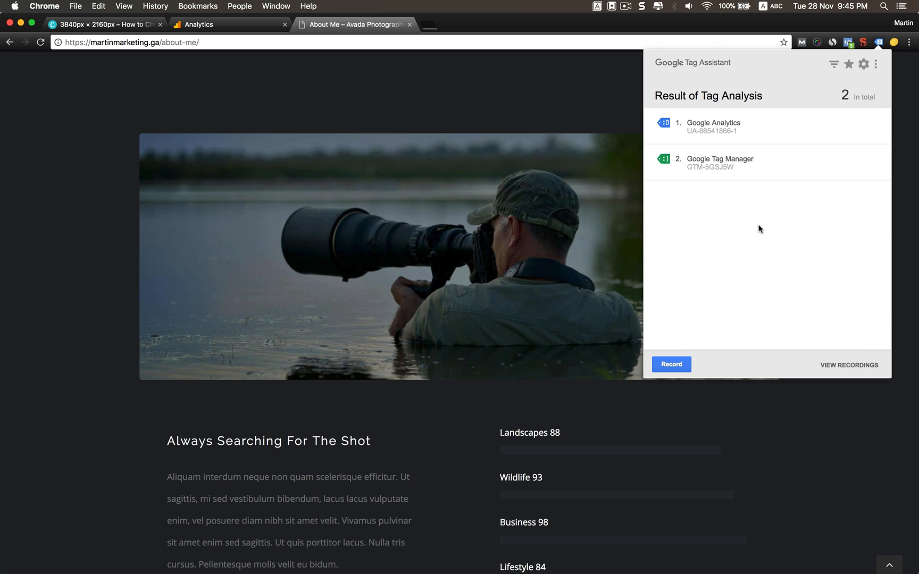
pyautogui.moveTo(723, 141)
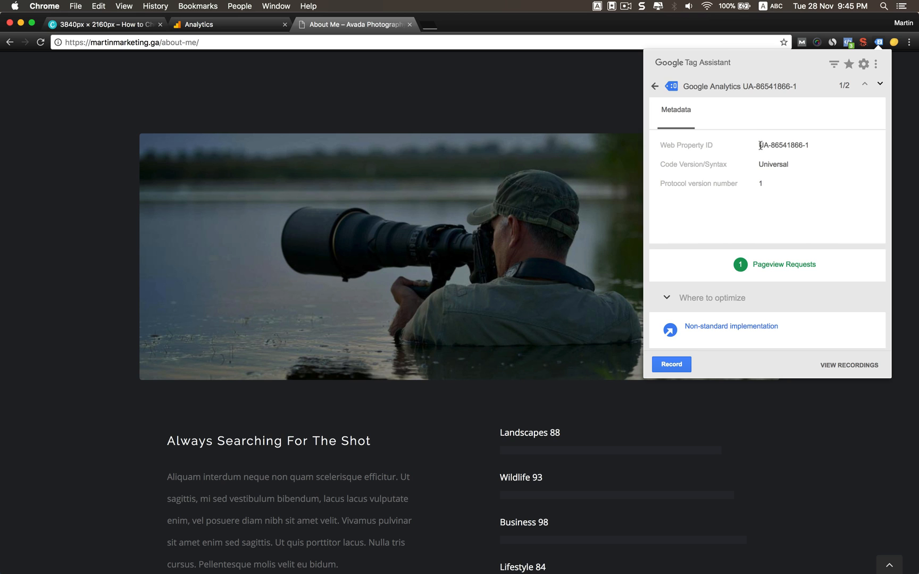
pyautogui.moveTo(799, 153)
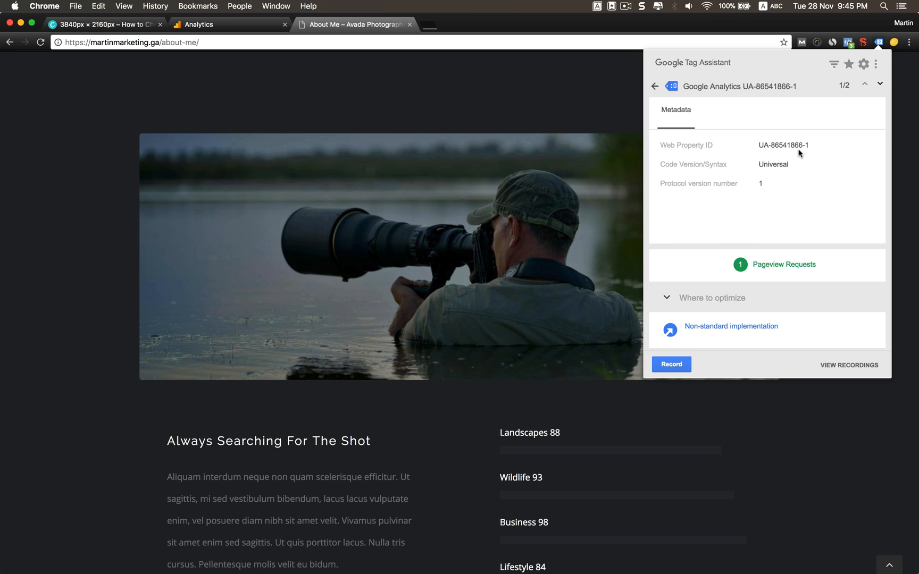
pyautogui.moveTo(797, 160)
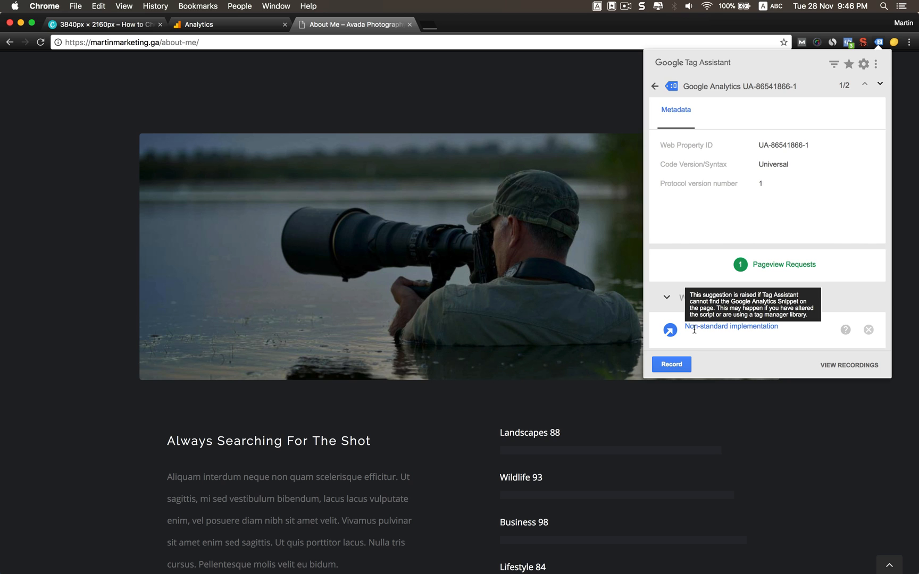
pyautogui.moveTo(775, 327)
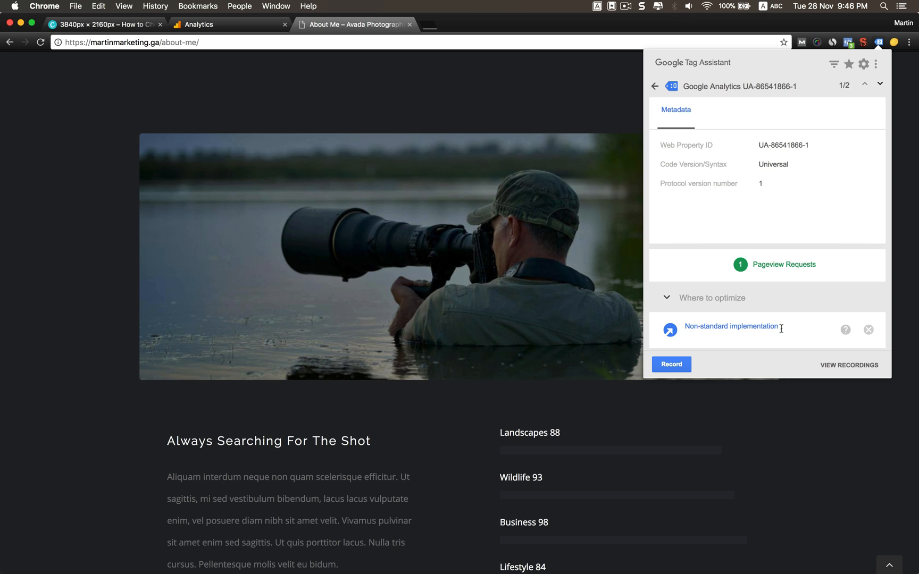
pyautogui.moveTo(845, 332)
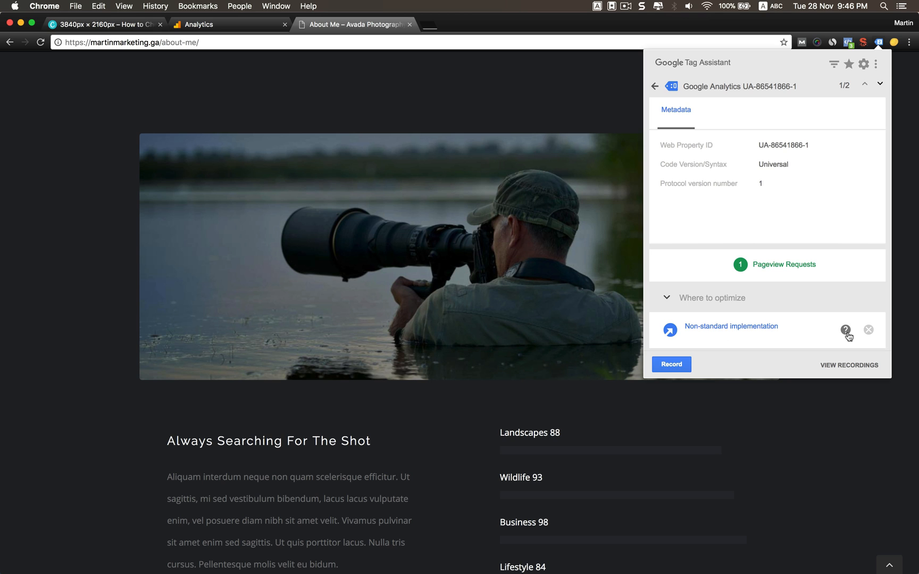
pyautogui.moveTo(844, 329)
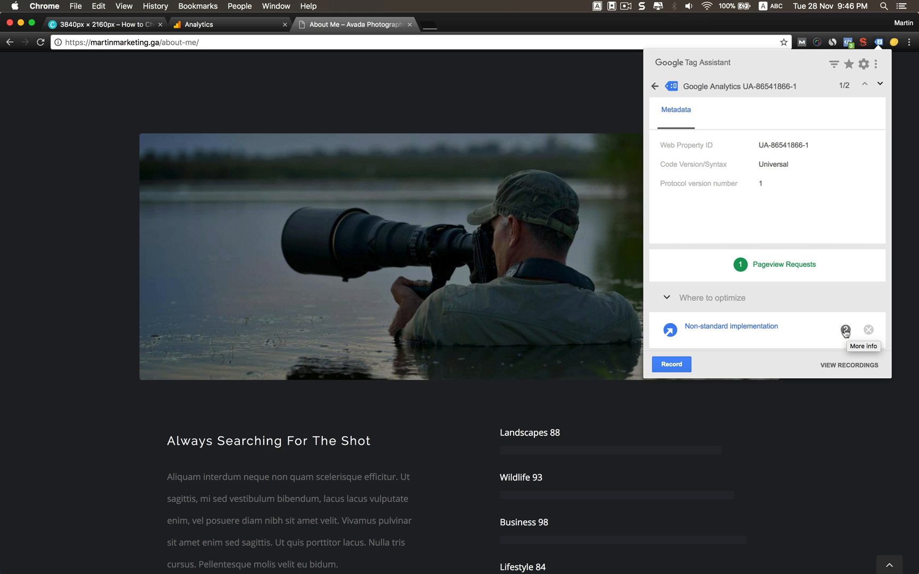
pyautogui.click(845, 329)
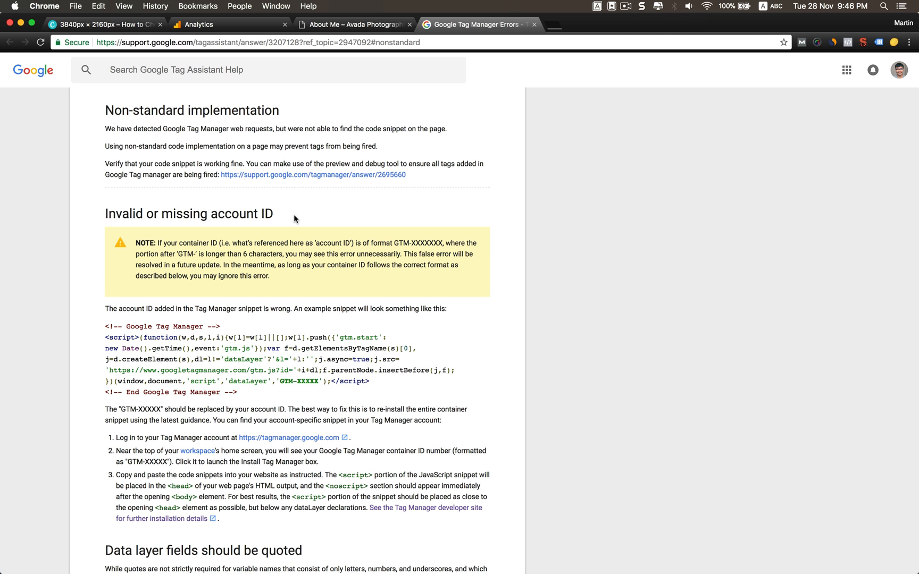
# - Read the help article through the 'Code found outside of <body> tag' section
pyautogui.scroll(-3)
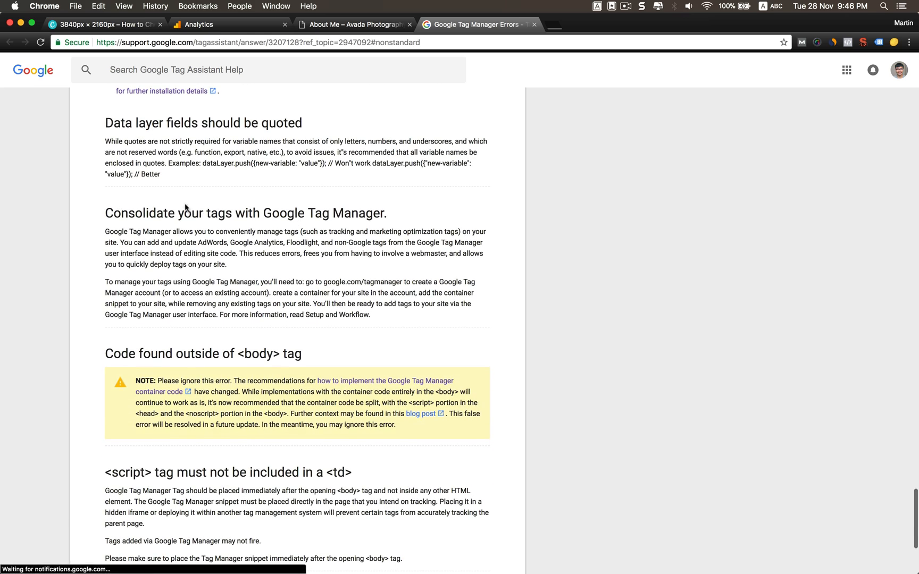
pyautogui.scroll(-3)
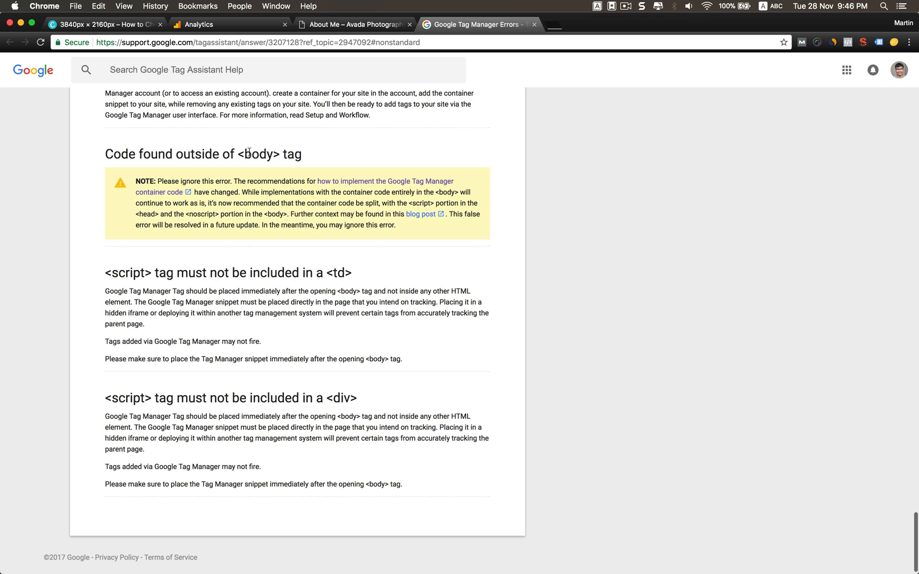
pyautogui.doubleClick(260, 154)
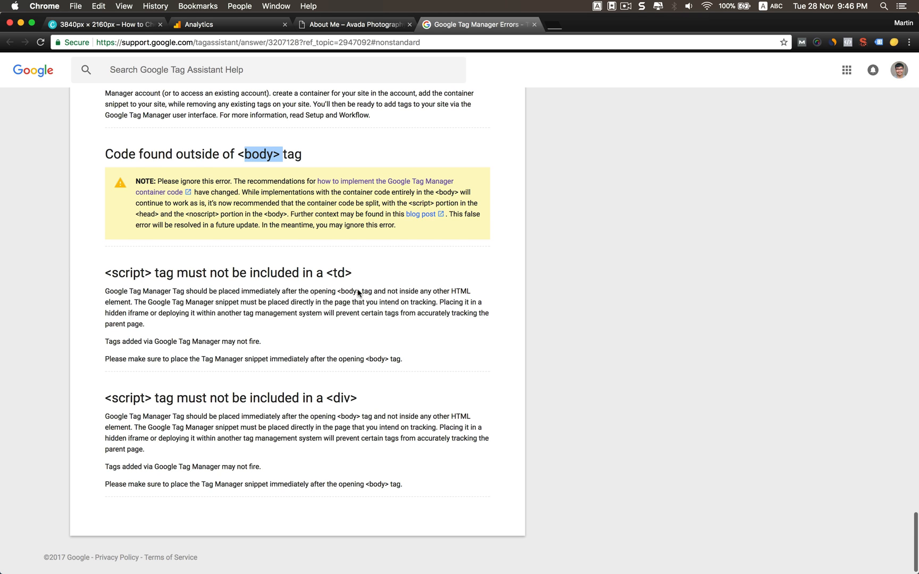
pyautogui.scroll(-3)
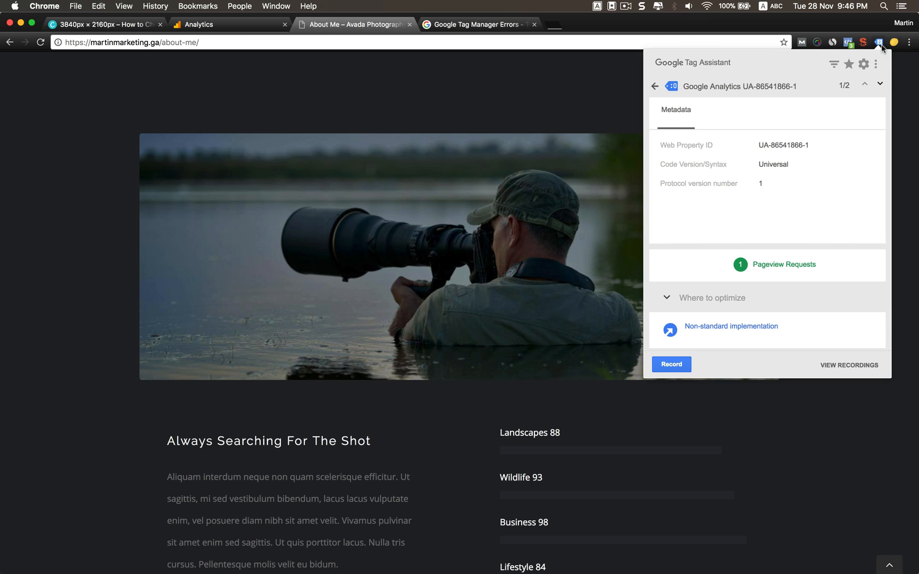
pyautogui.click(654, 86)
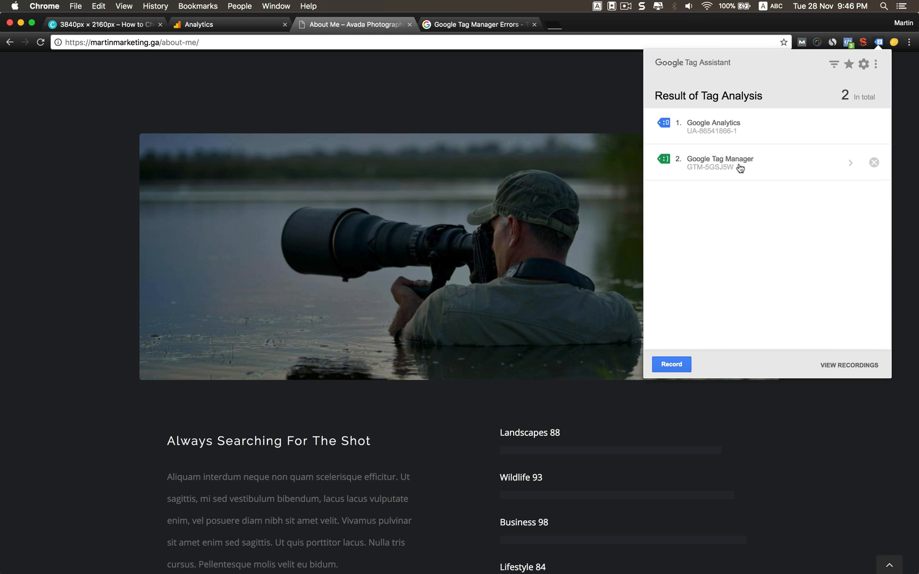
pyautogui.moveTo(662, 175)
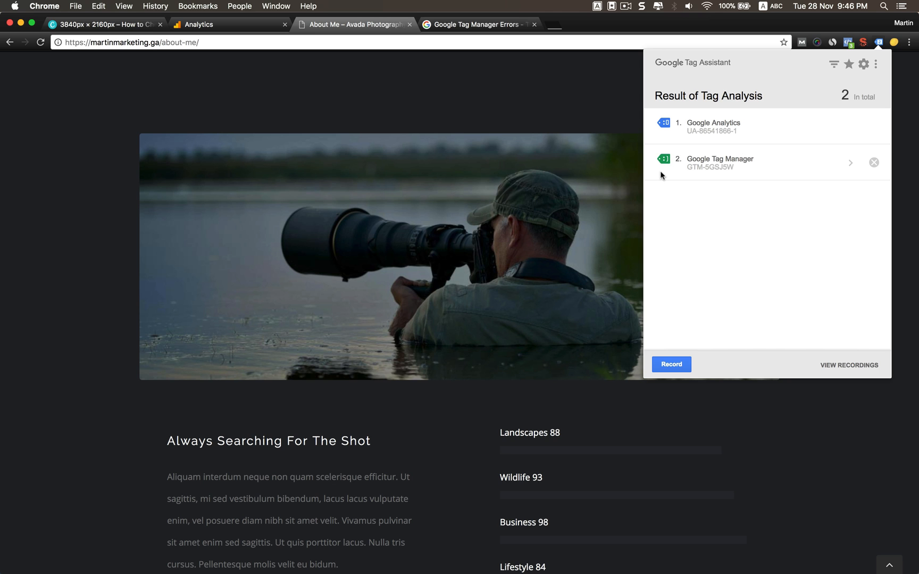
pyautogui.click(719, 162)
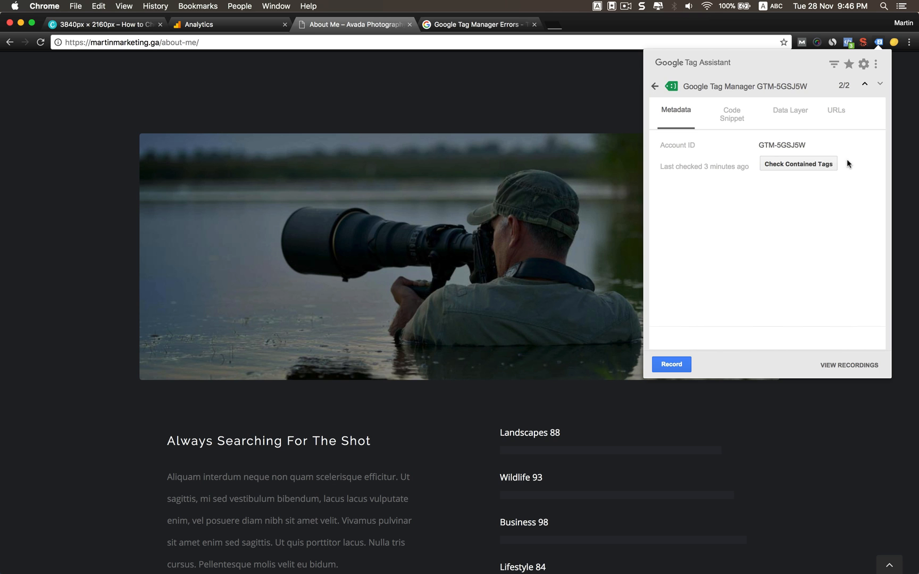
pyautogui.click(731, 114)
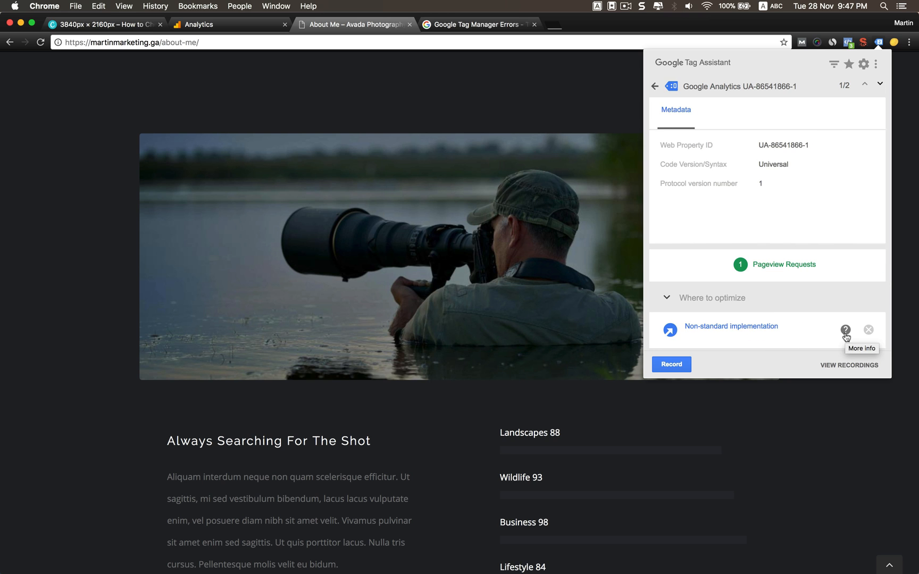
pyautogui.moveTo(837, 339)
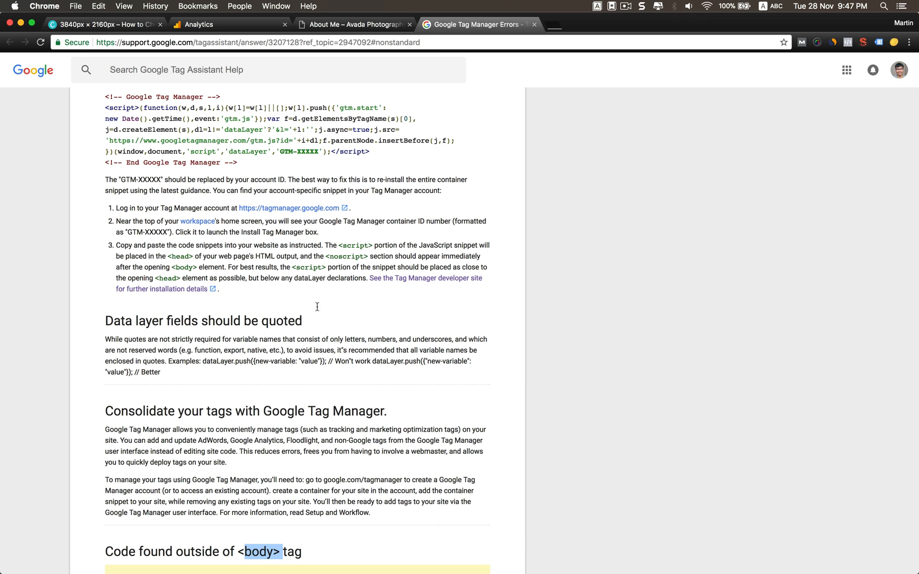
pyautogui.moveTo(350, 335)
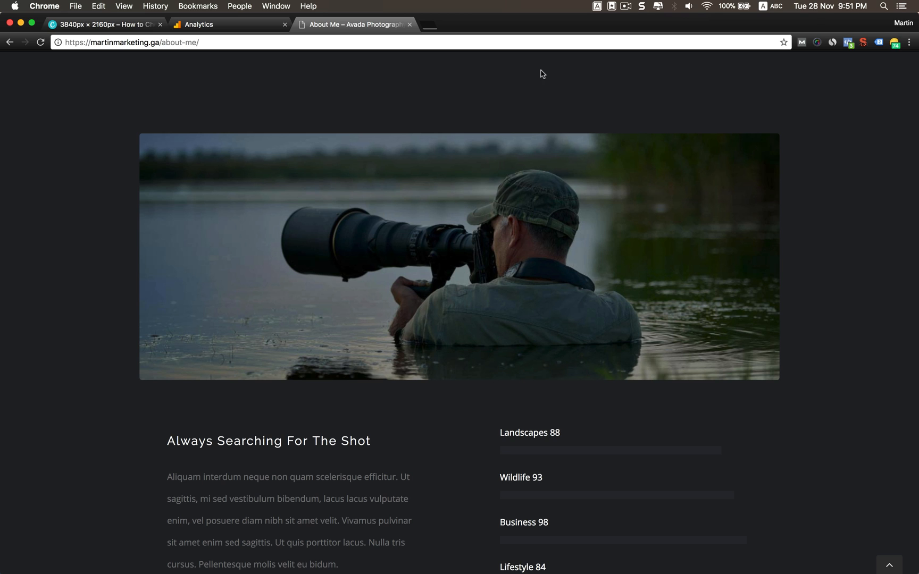
pyautogui.moveTo(558, 82)
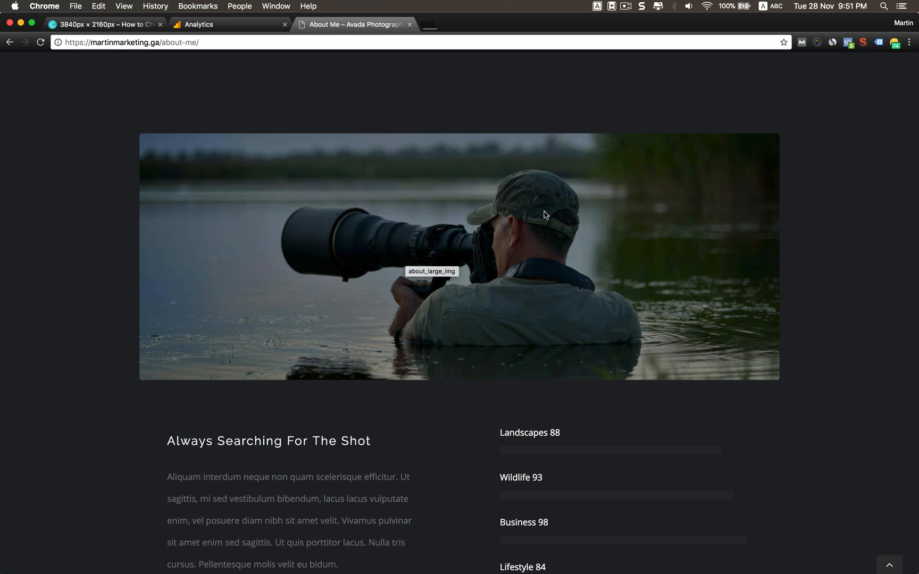
pyautogui.moveTo(427, 417)
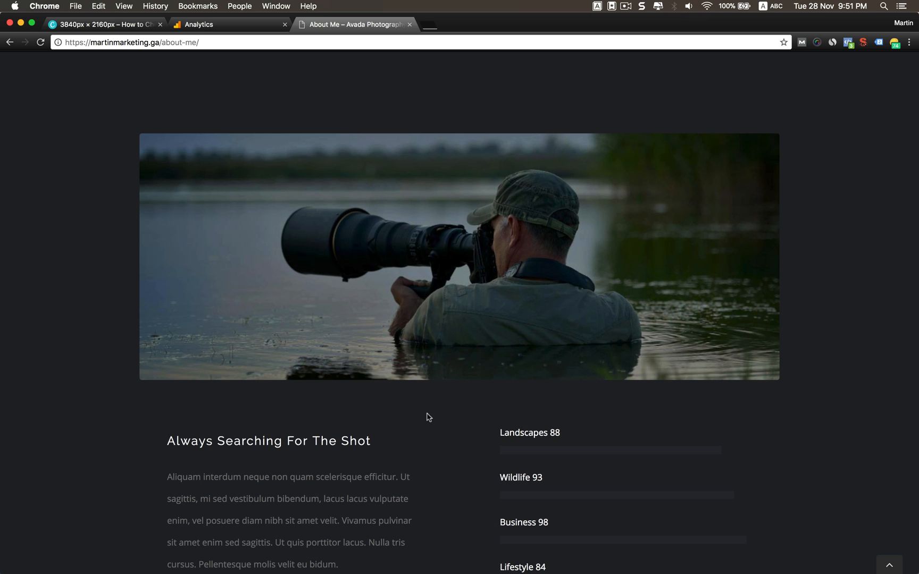
# - View the About Me page's HTML source from the right-click menu
pyautogui.rightClick(427, 417)
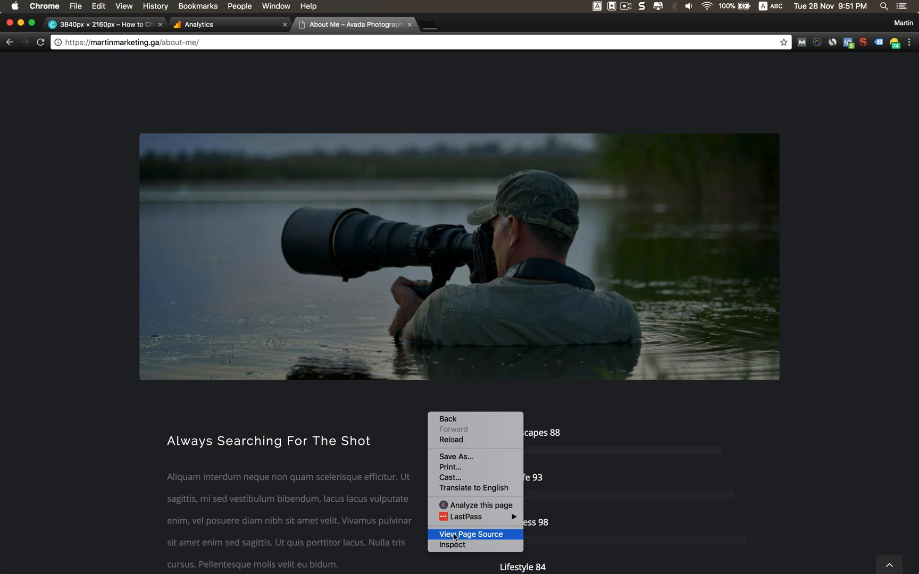
pyautogui.click(470, 534)
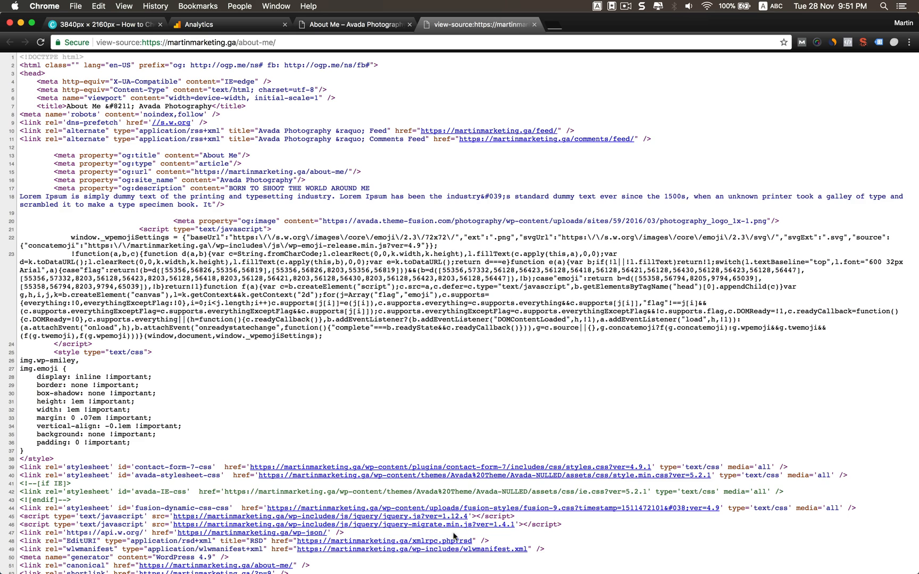
# - Find the Tag Manager snippet, select container ID GTM-5GSJ5W, and return to Analytics
pyautogui.write('UA')
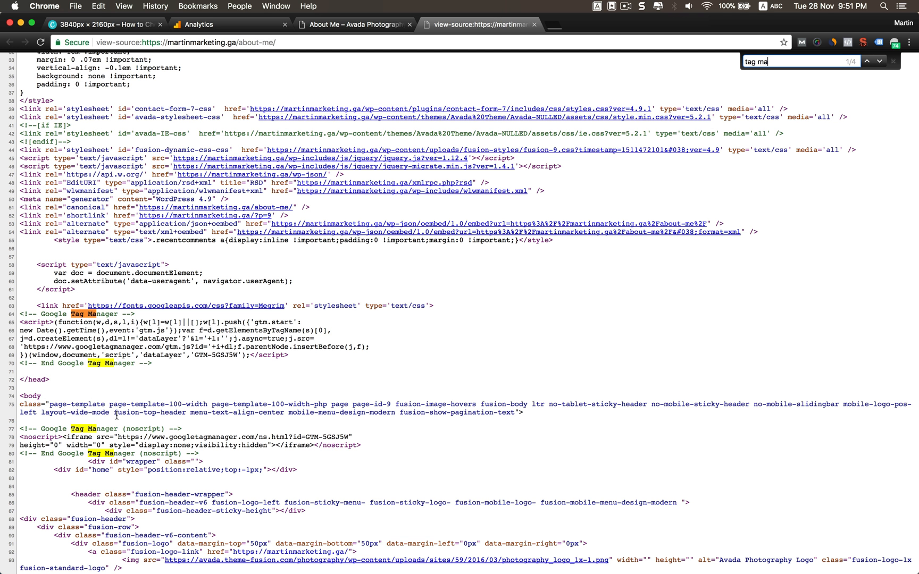
pyautogui.moveTo(208, 358)
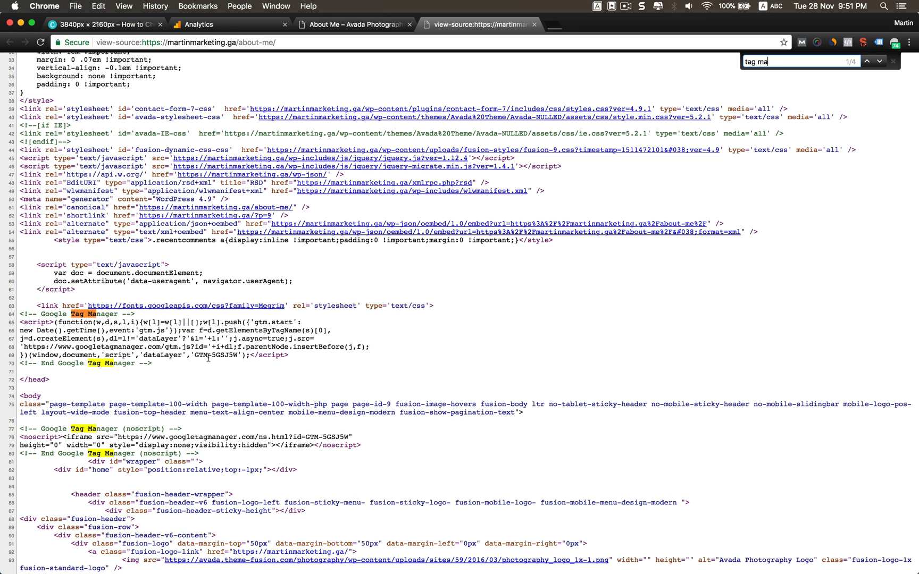
pyautogui.doubleClick(217, 355)
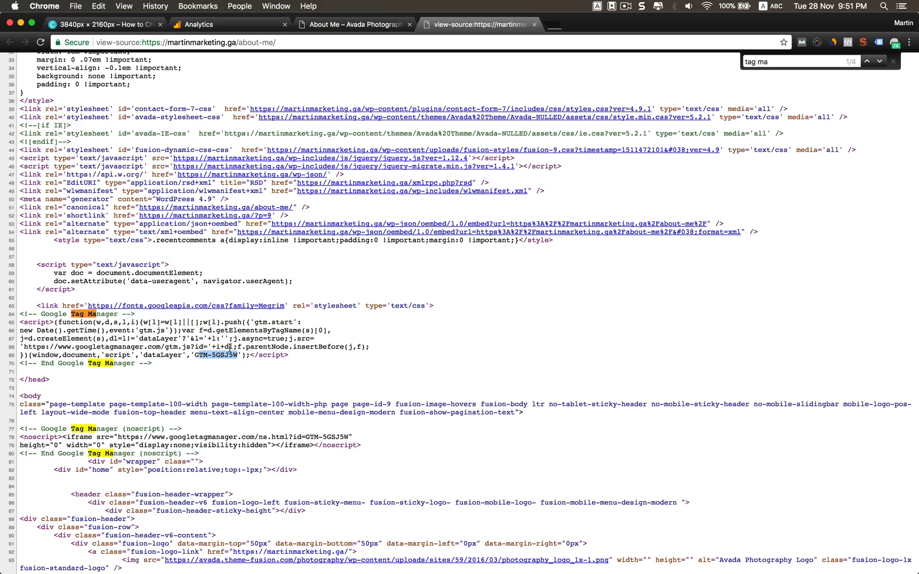
pyautogui.scroll(3)
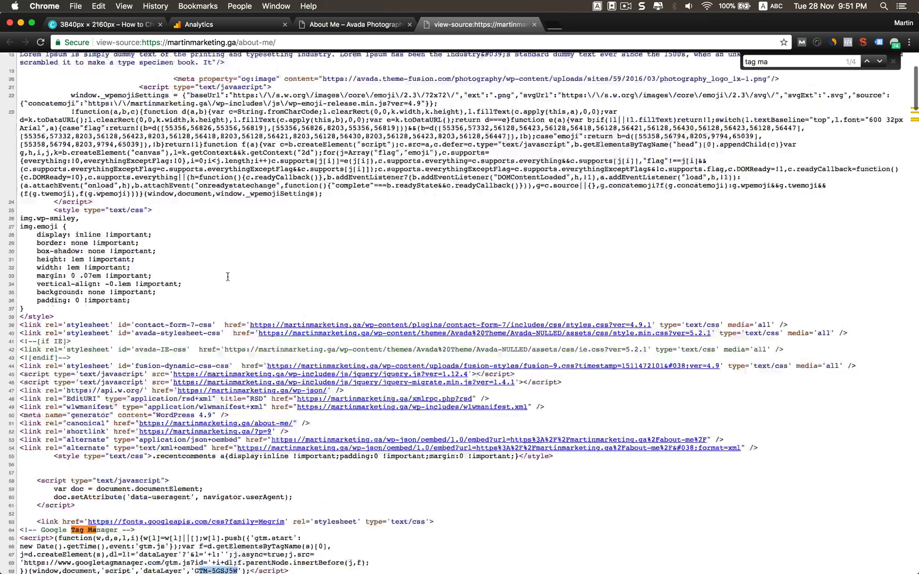
pyautogui.scroll(-3)
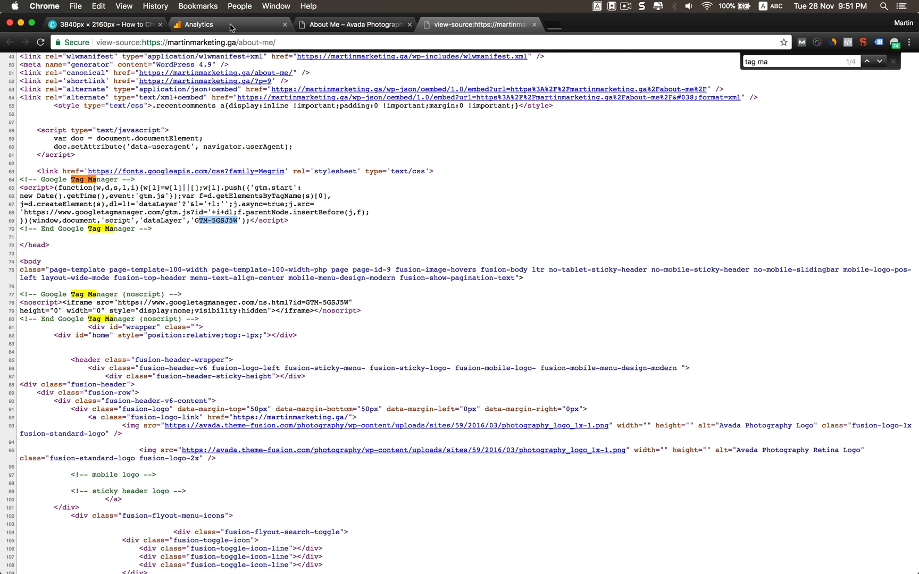
pyautogui.click(199, 24)
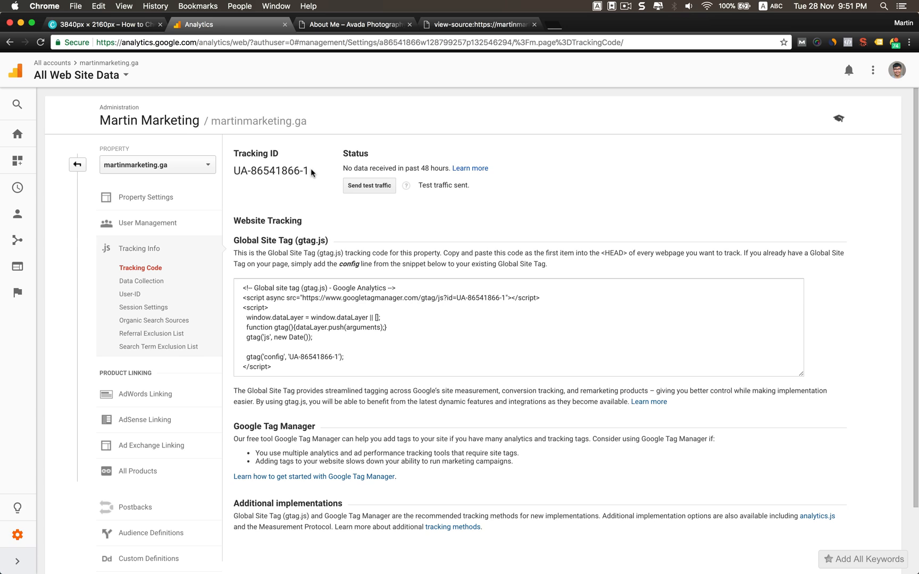
pyautogui.moveTo(289, 249)
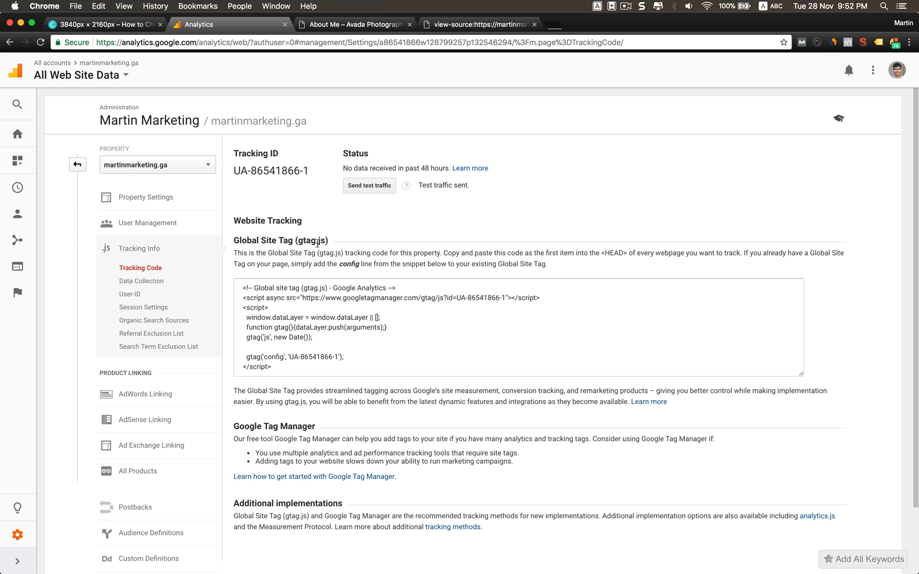
pyautogui.moveTo(320, 231)
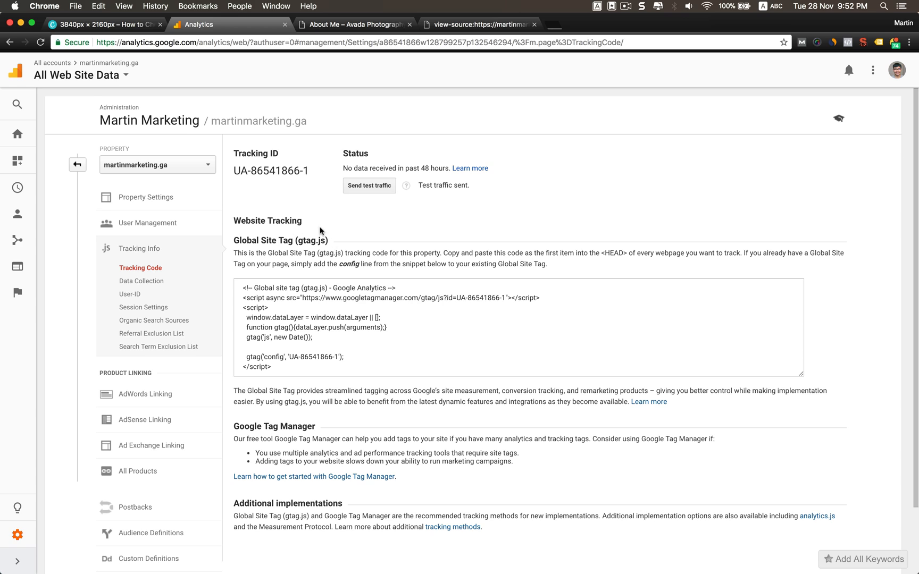
pyautogui.moveTo(235, 241)
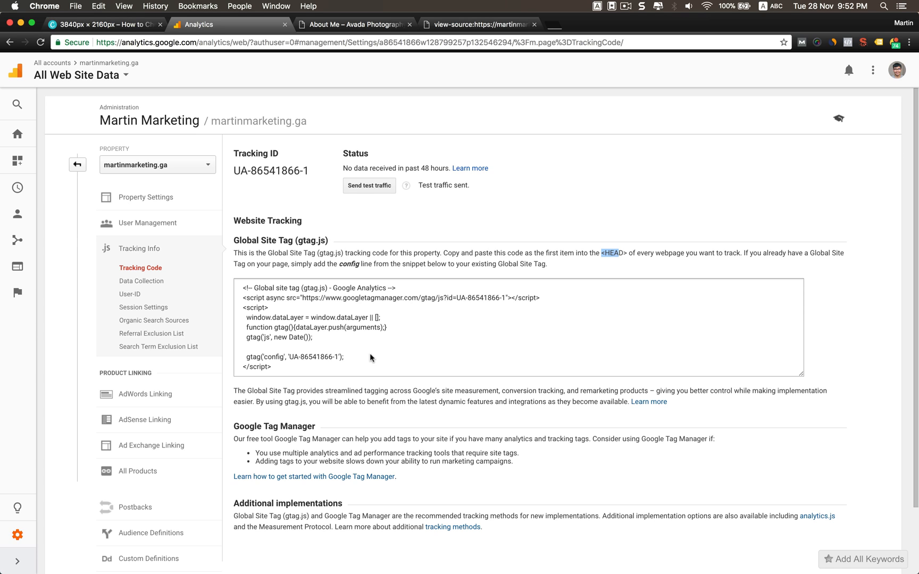
pyautogui.moveTo(300, 372)
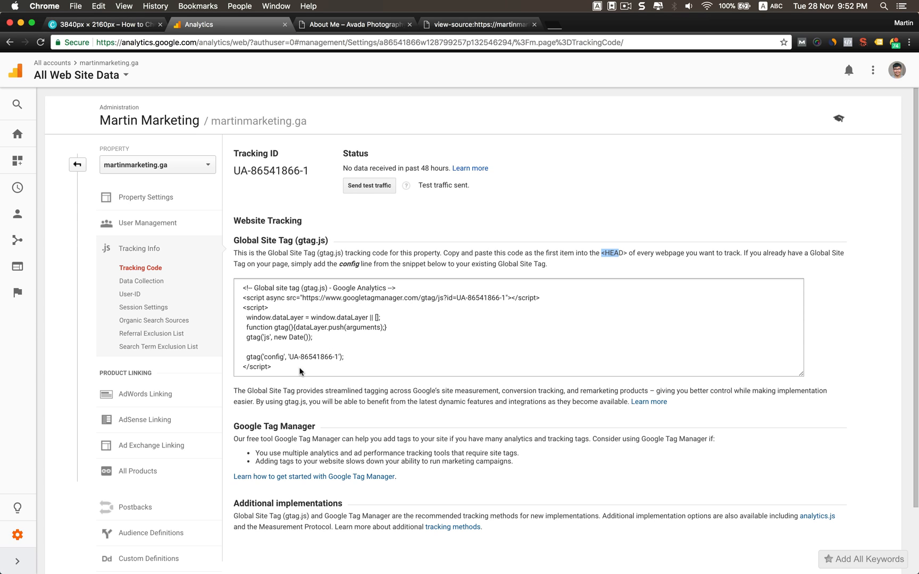
pyautogui.moveTo(412, 342)
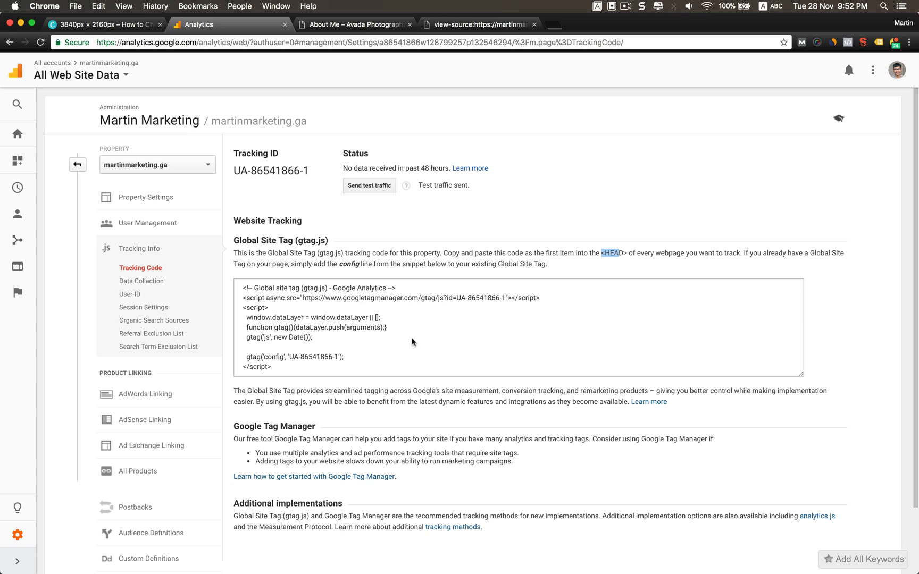
pyautogui.moveTo(391, 304)
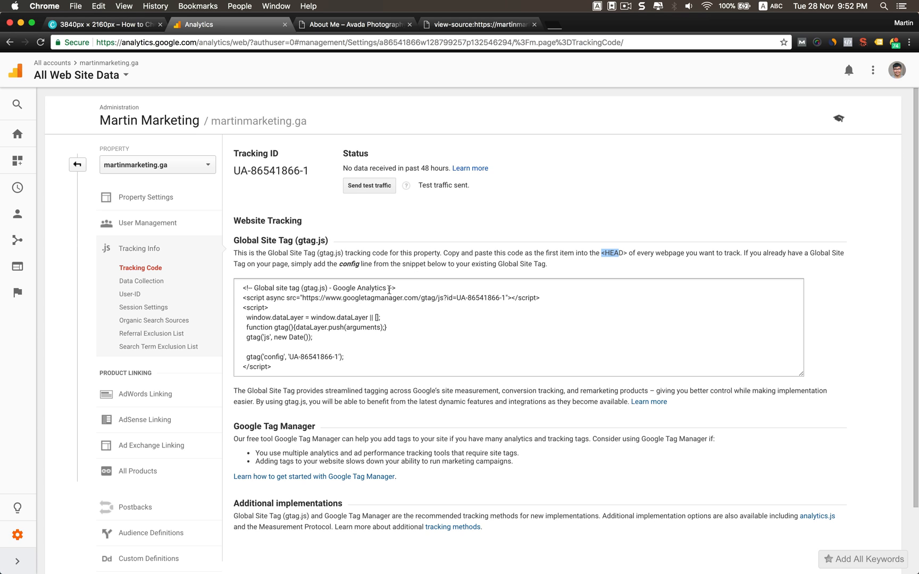
pyautogui.moveTo(390, 294)
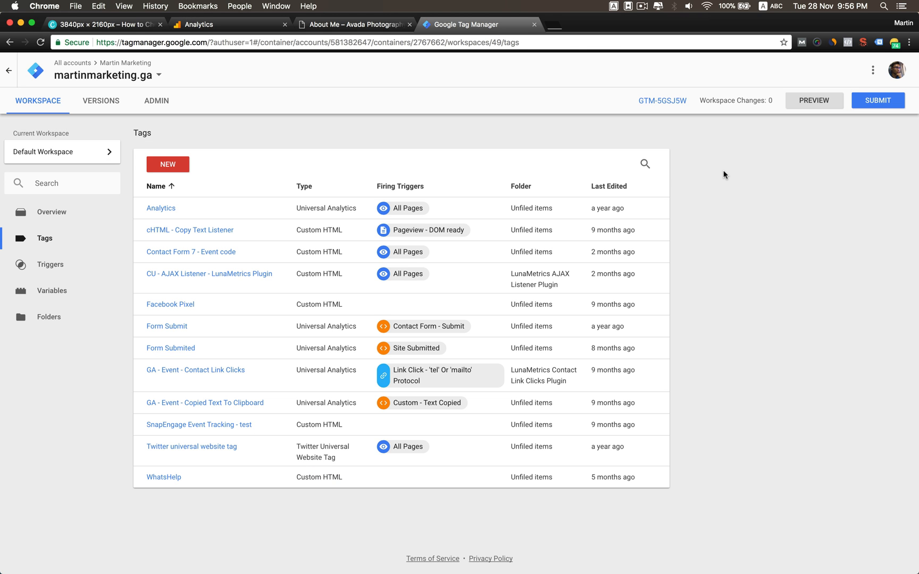
pyautogui.moveTo(358, 150)
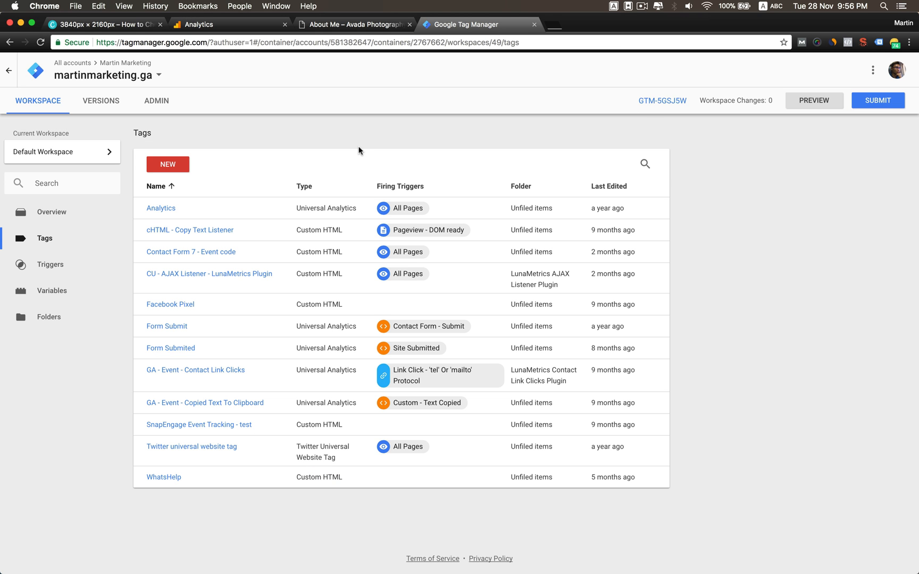
pyautogui.moveTo(746, 115)
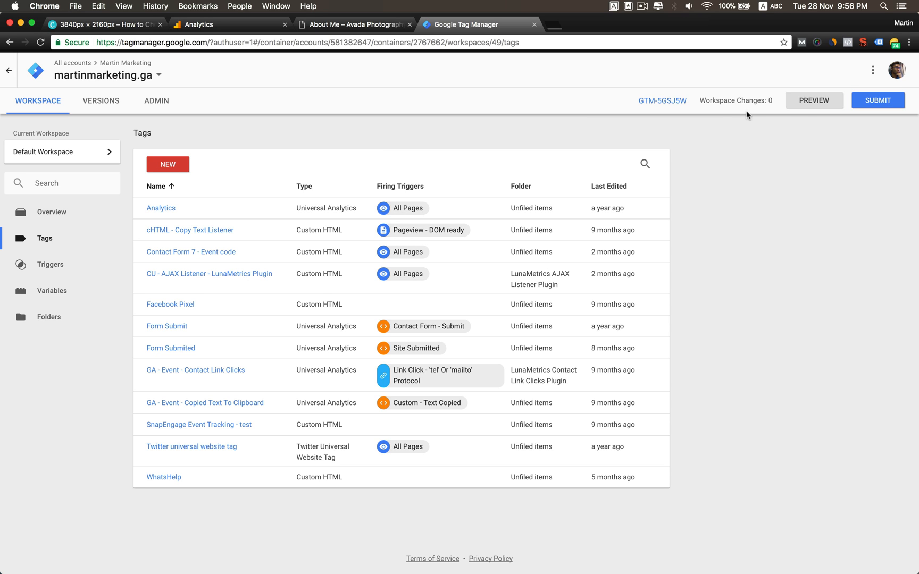
# - Start previewing the martinmarketing.ga Tag Manager workspace
pyautogui.click(814, 100)
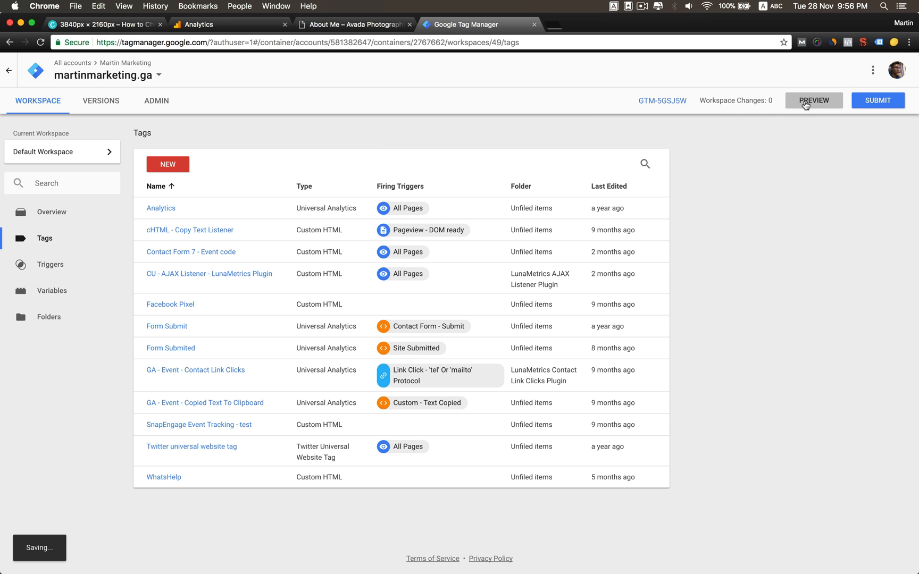
pyautogui.moveTo(613, 140)
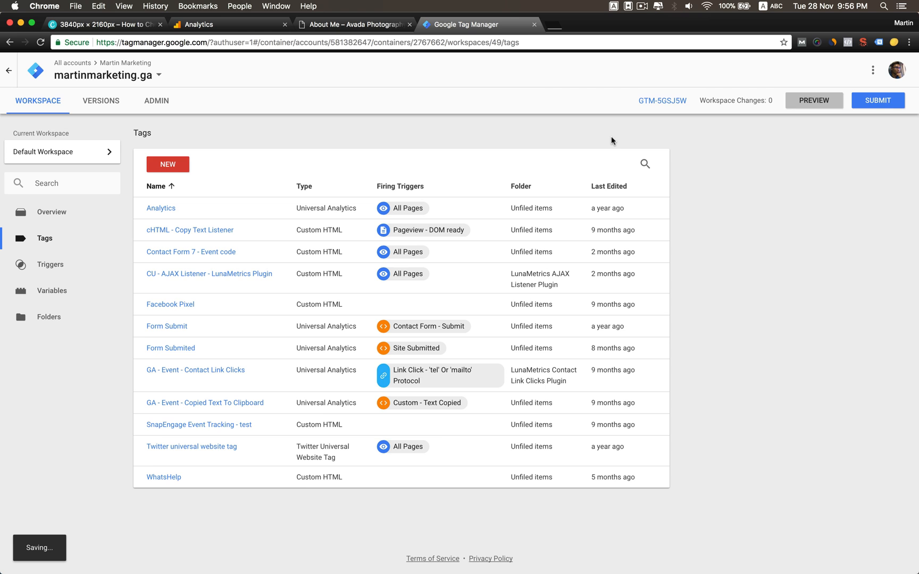
# - Activate preview mode and view the About Me page's debug pane of fired tags
pyautogui.click(814, 100)
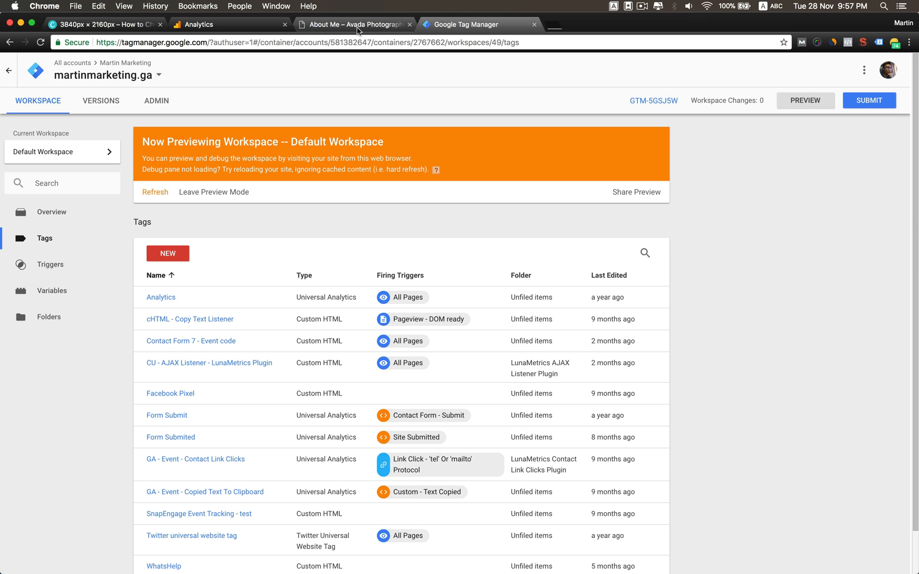
pyautogui.click(352, 24)
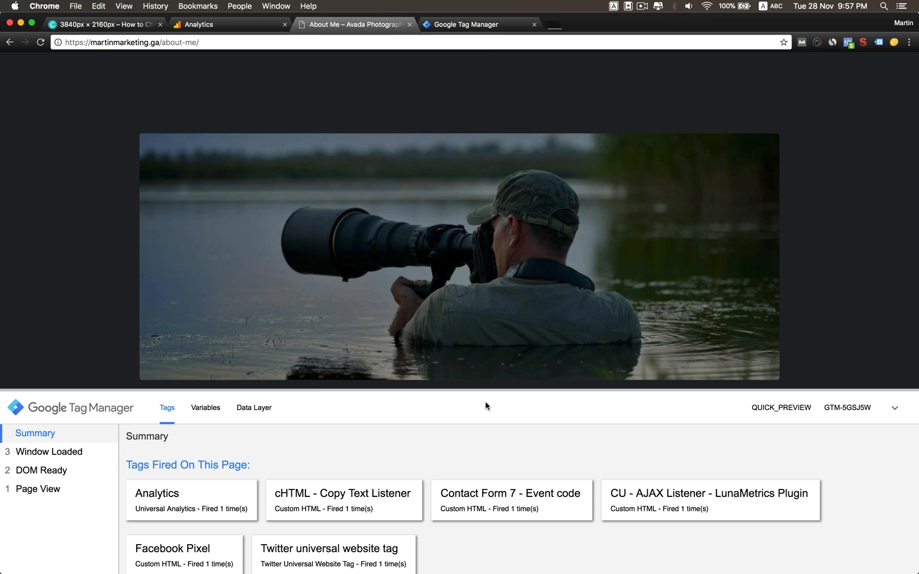
pyautogui.moveTo(327, 448)
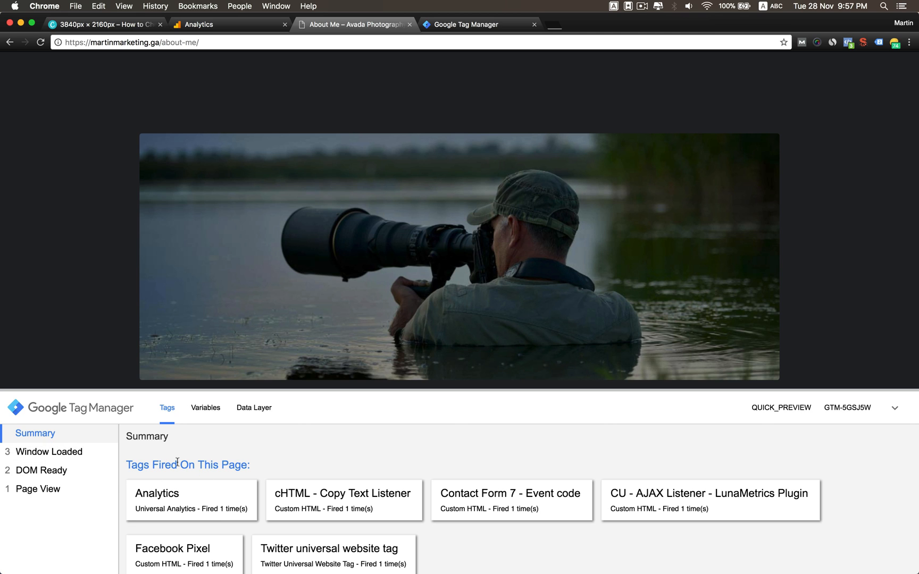
pyautogui.moveTo(150, 501)
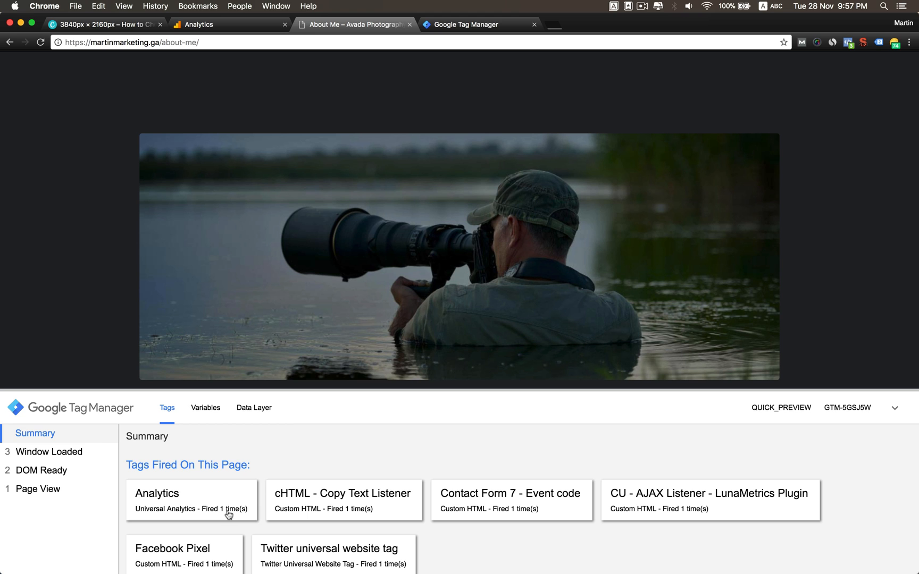
pyautogui.moveTo(214, 498)
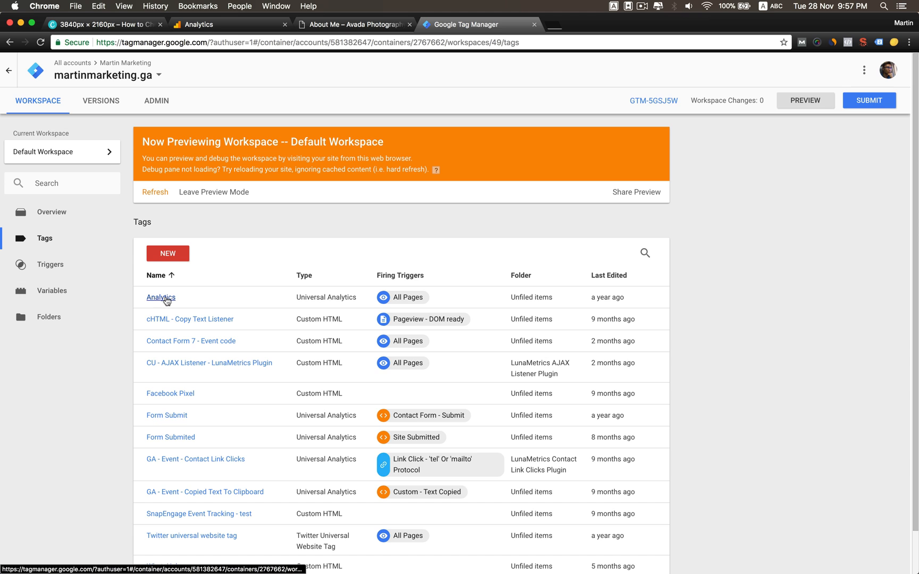
# - Inspect the Analytics tag's configuration and Tracking ID, then return to the About Me page
pyautogui.click(161, 297)
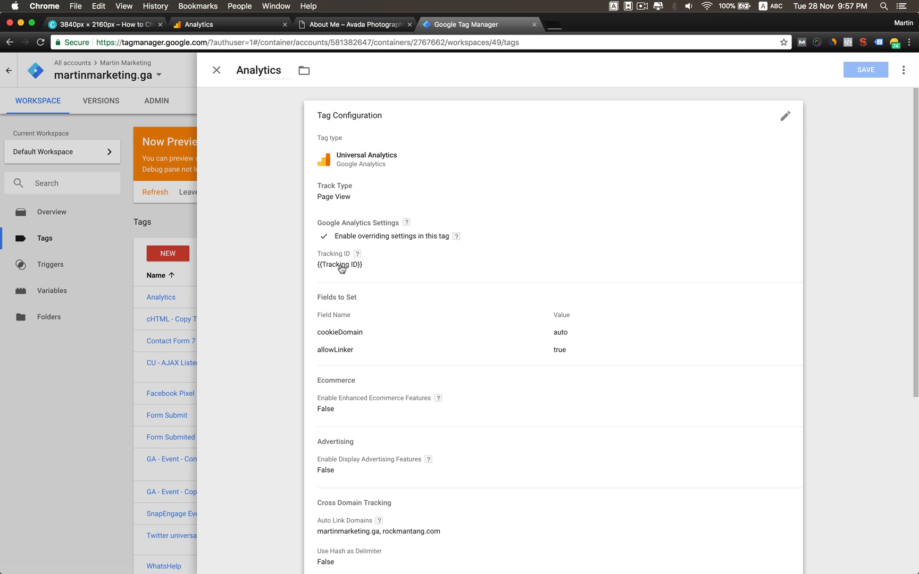
pyautogui.moveTo(342, 269)
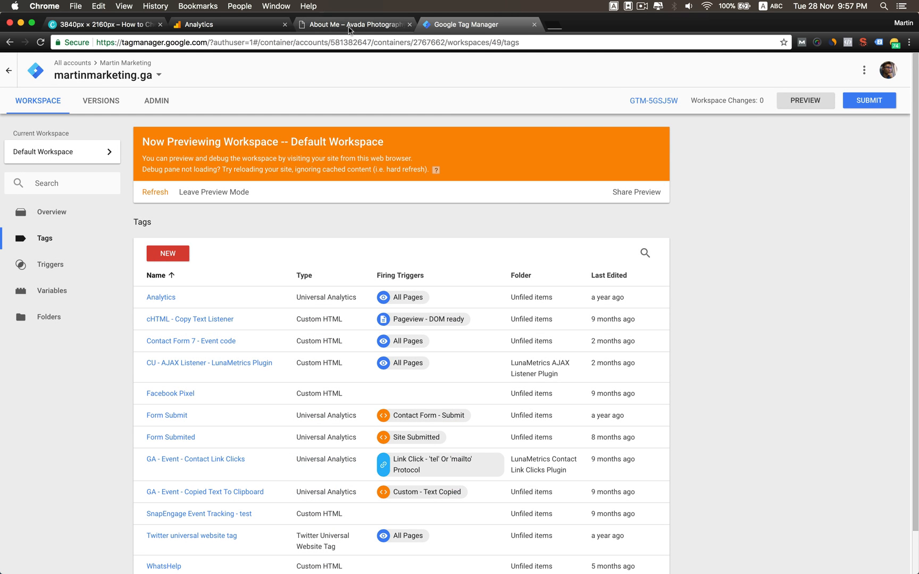
pyautogui.click(351, 24)
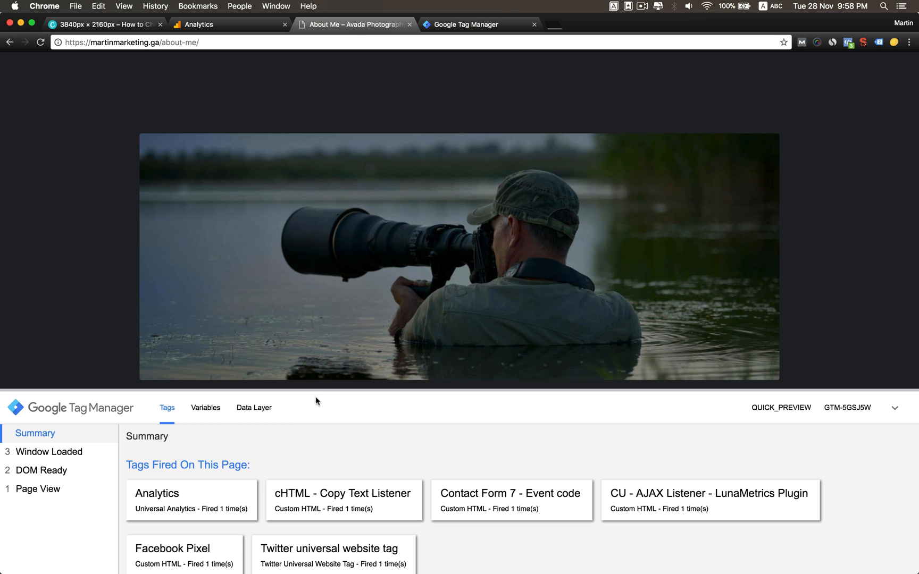
pyautogui.click(894, 42)
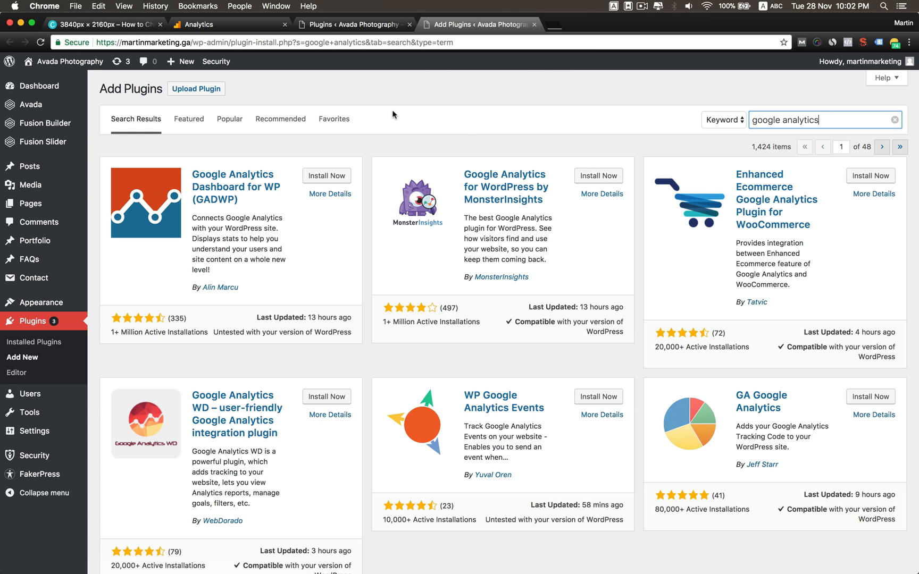
pyautogui.moveTo(649, 221)
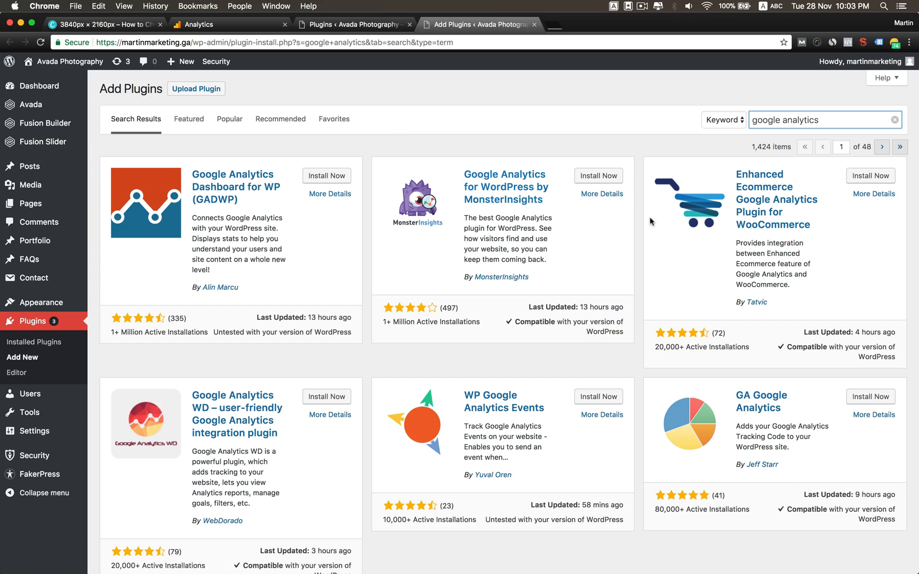
pyautogui.scroll(-3)
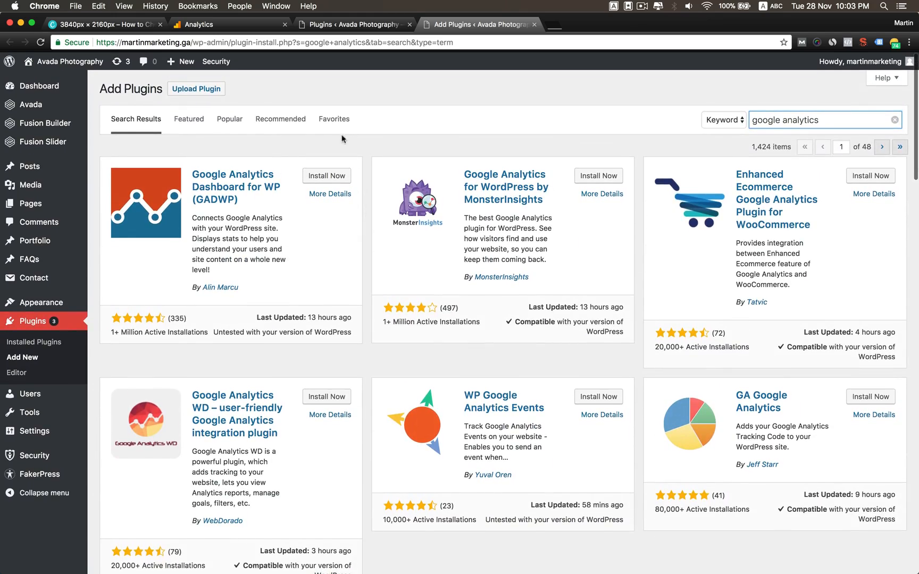
pyautogui.moveTo(303, 328)
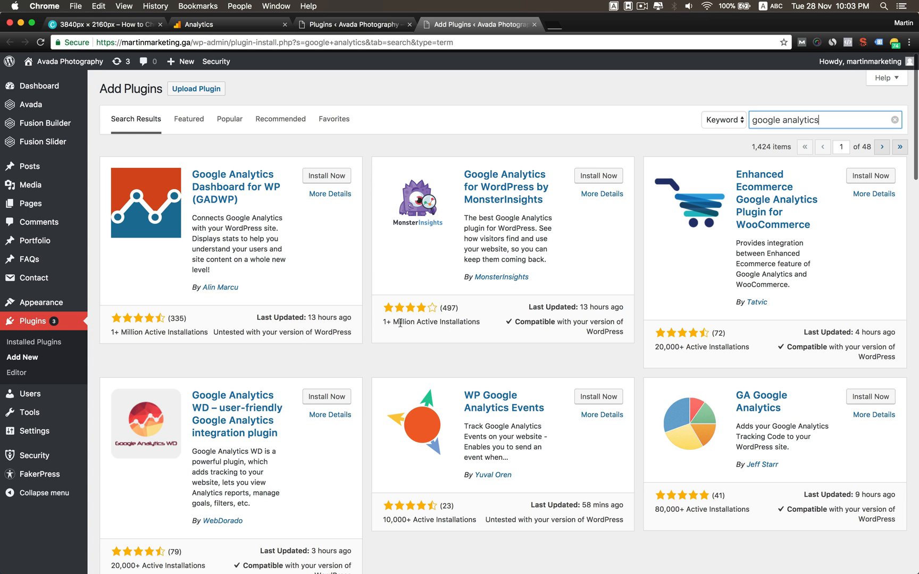
pyautogui.moveTo(464, 347)
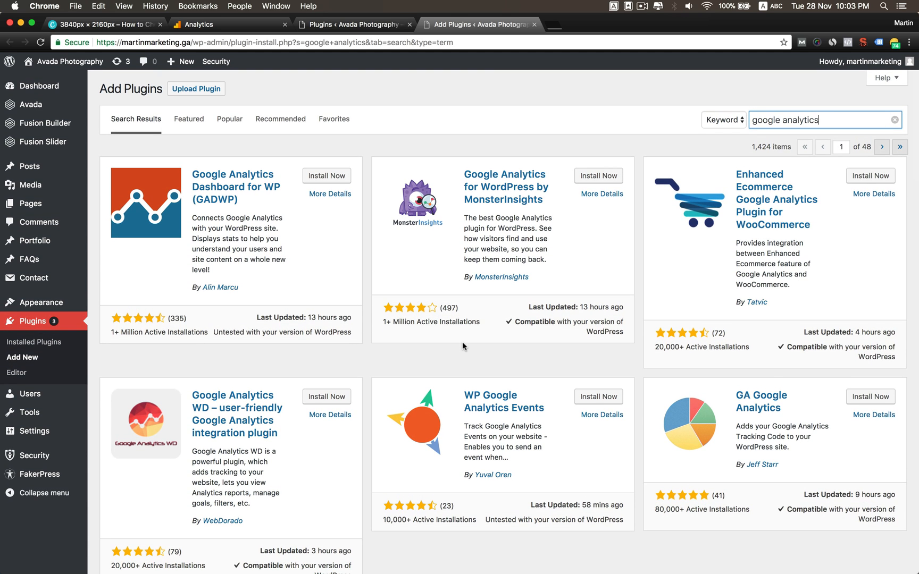
pyautogui.scroll(-3)
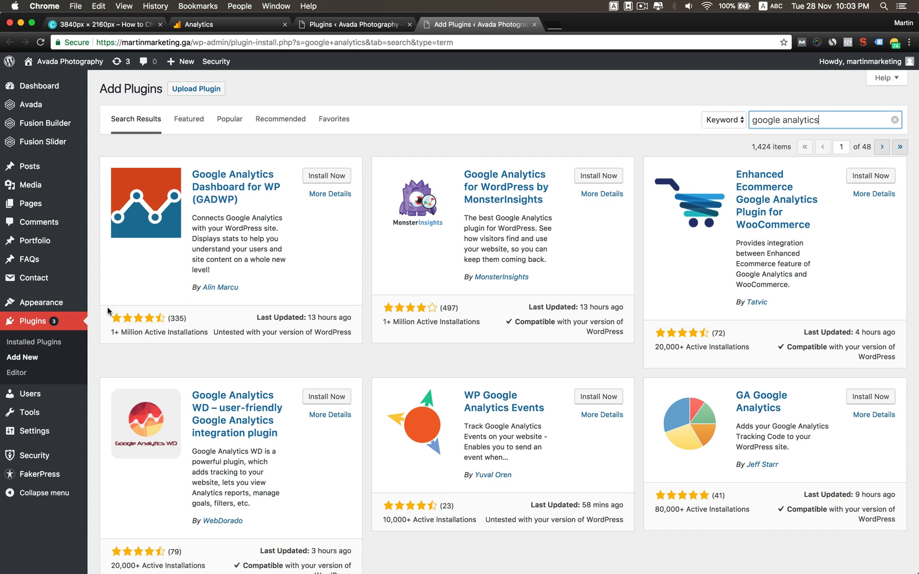
pyautogui.moveTo(255, 211)
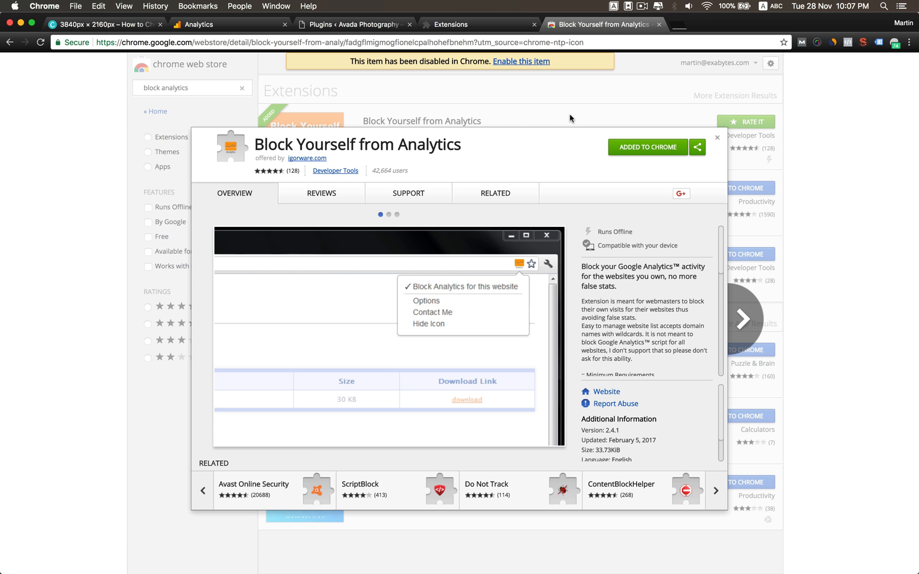
# - Review the Block Yourself from Analytics store listing, then open Chrome's installed extensions list
pyautogui.click(388, 214)
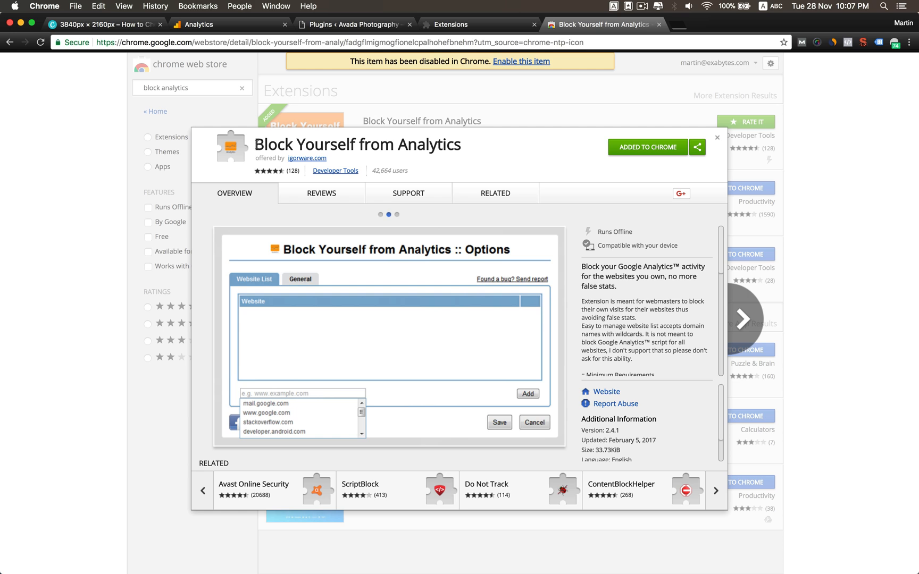
pyautogui.moveTo(477, 205)
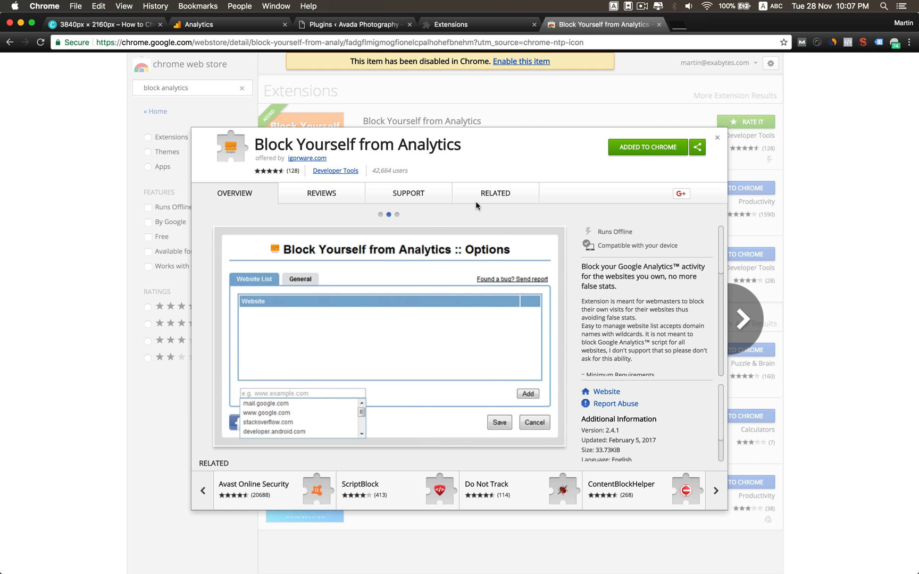
pyautogui.moveTo(288, 416)
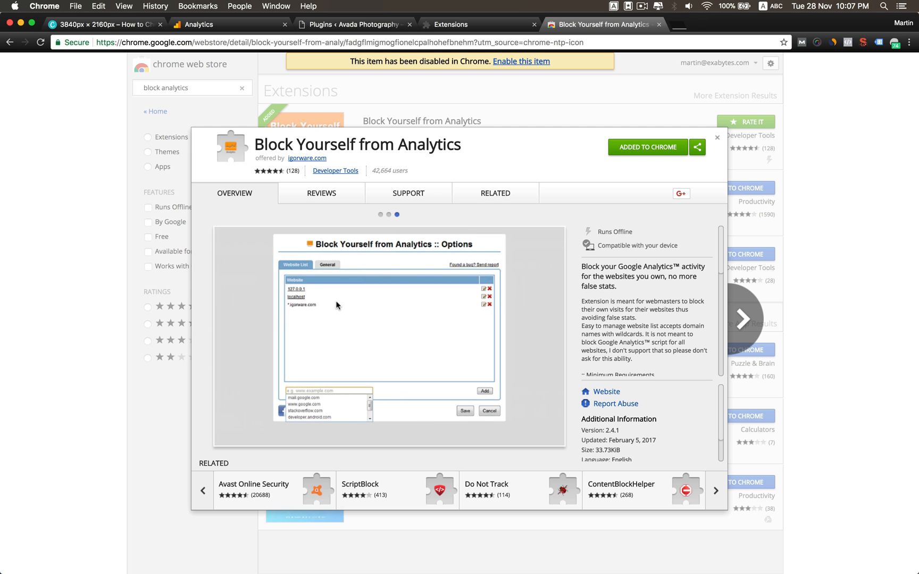
pyautogui.moveTo(366, 296)
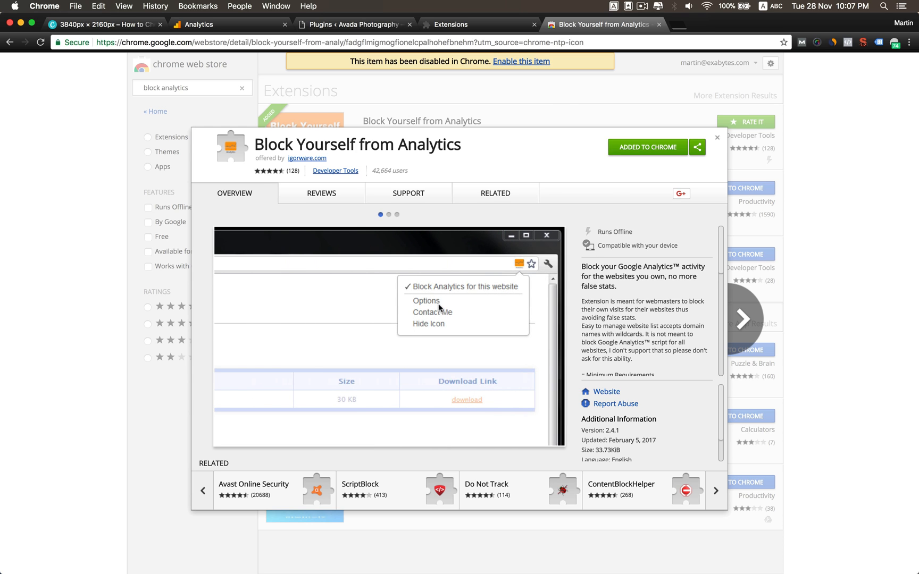
pyautogui.moveTo(632, 162)
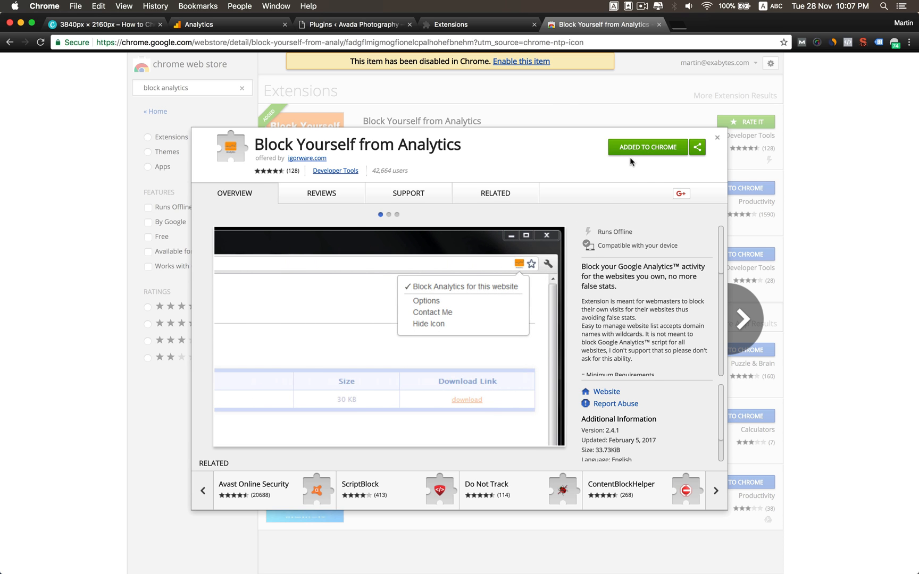
pyautogui.moveTo(624, 168)
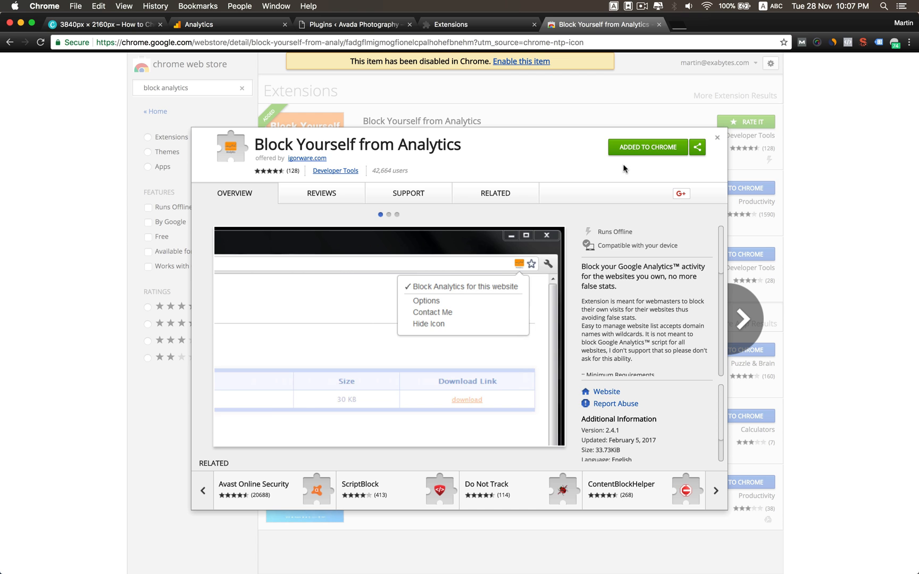
pyautogui.click(476, 24)
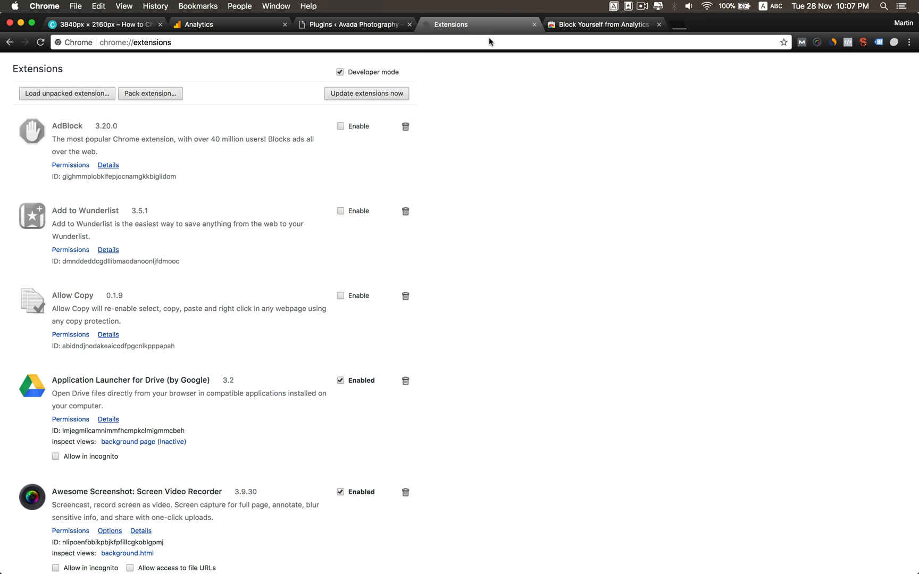
pyautogui.scroll(-3)
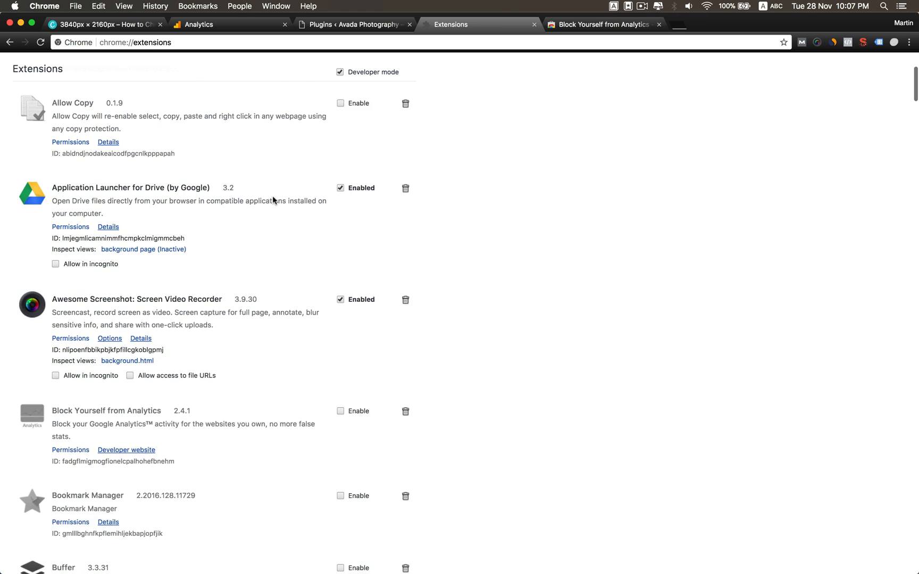
pyautogui.scroll(-3)
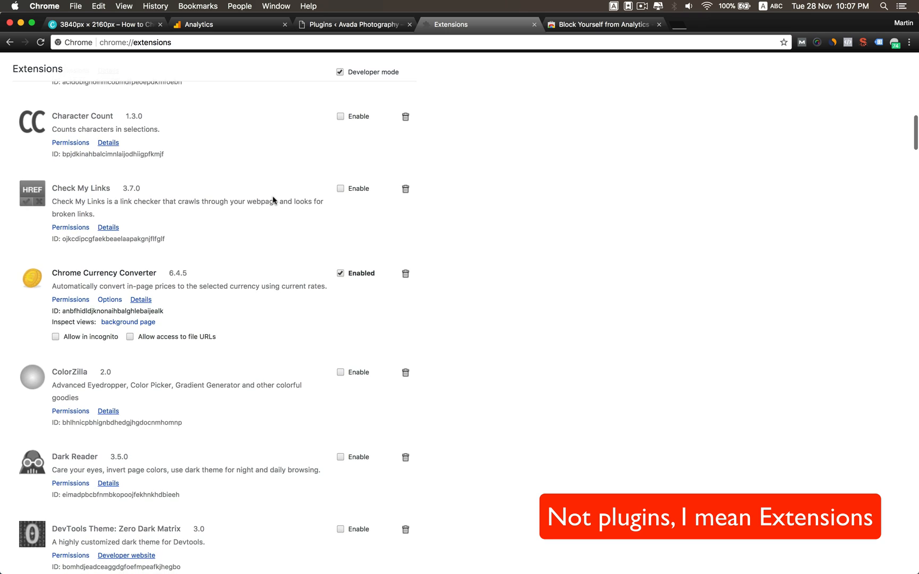
pyautogui.scroll(-3)
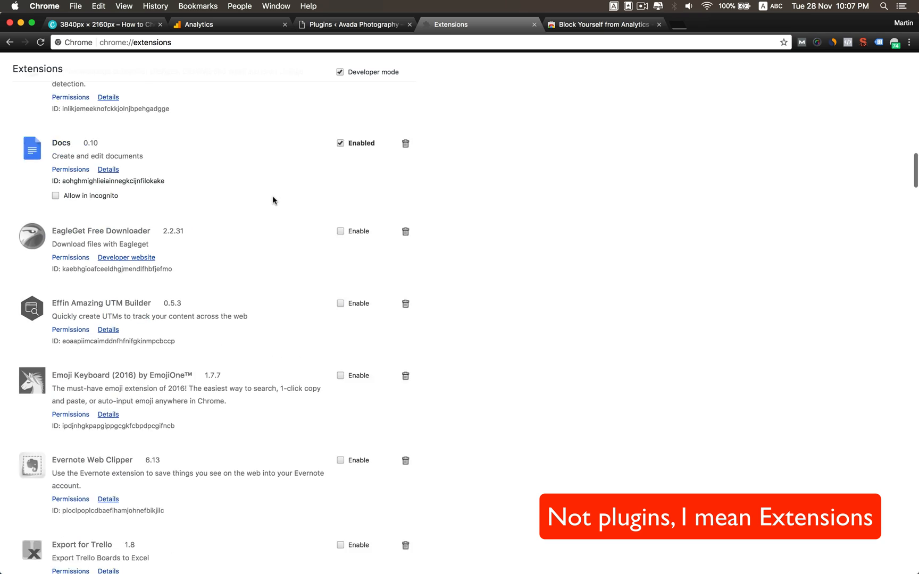
pyautogui.scroll(-3)
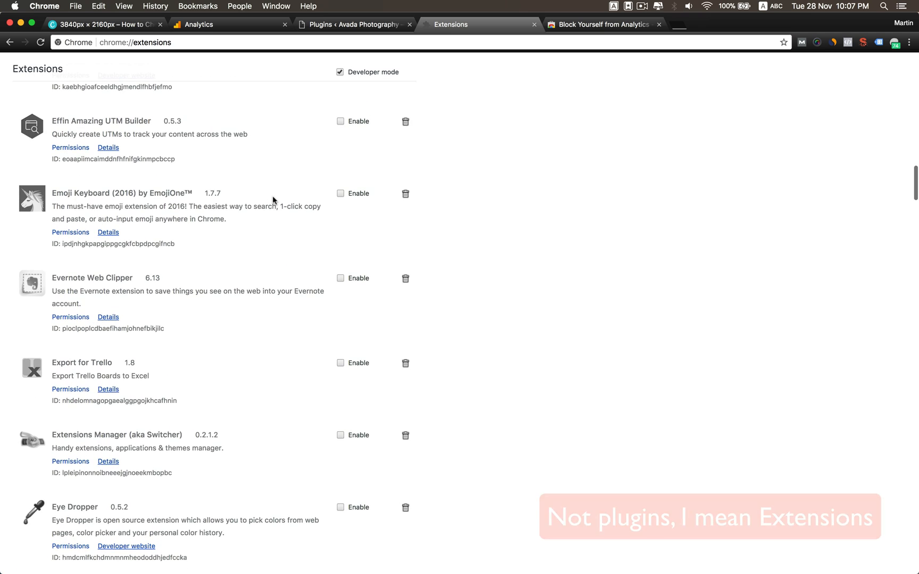
pyautogui.scroll(3)
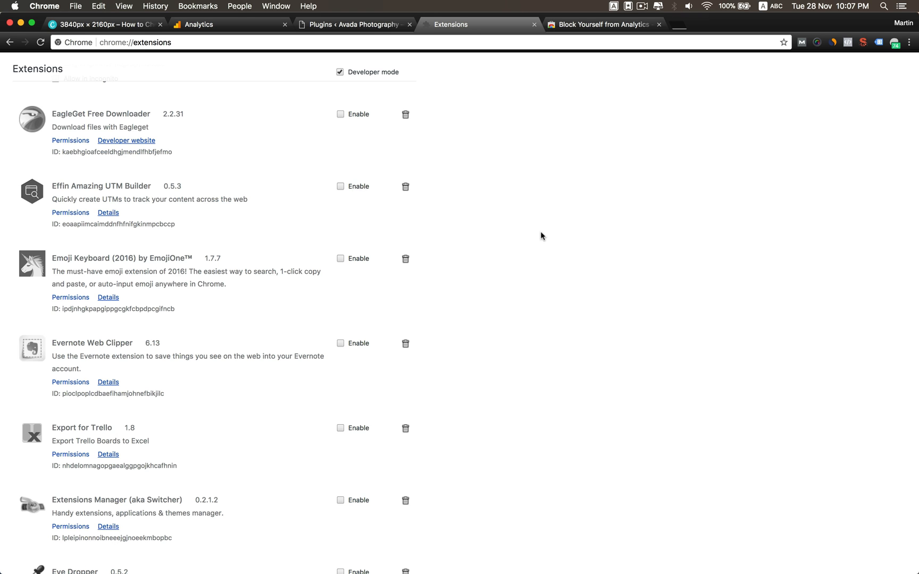
pyautogui.scroll(-3)
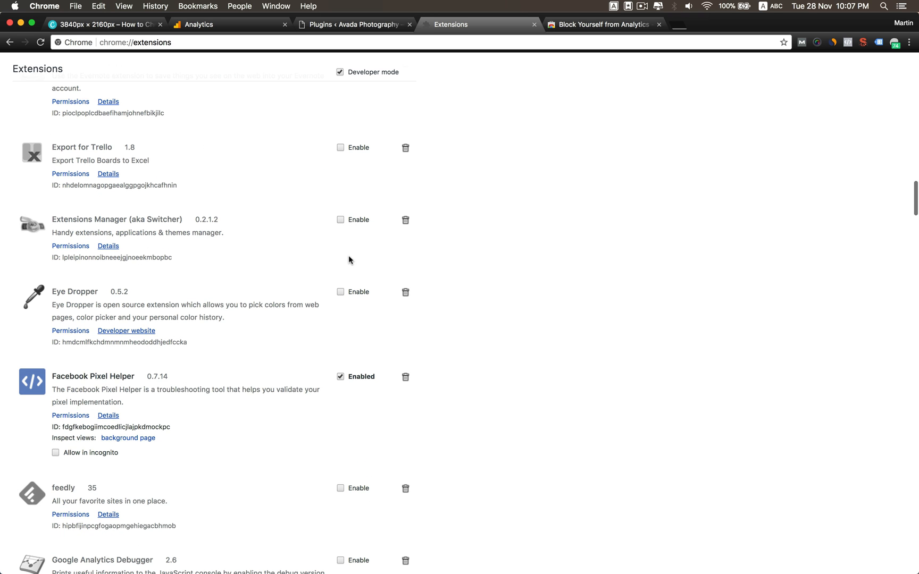
pyautogui.scroll(-3)
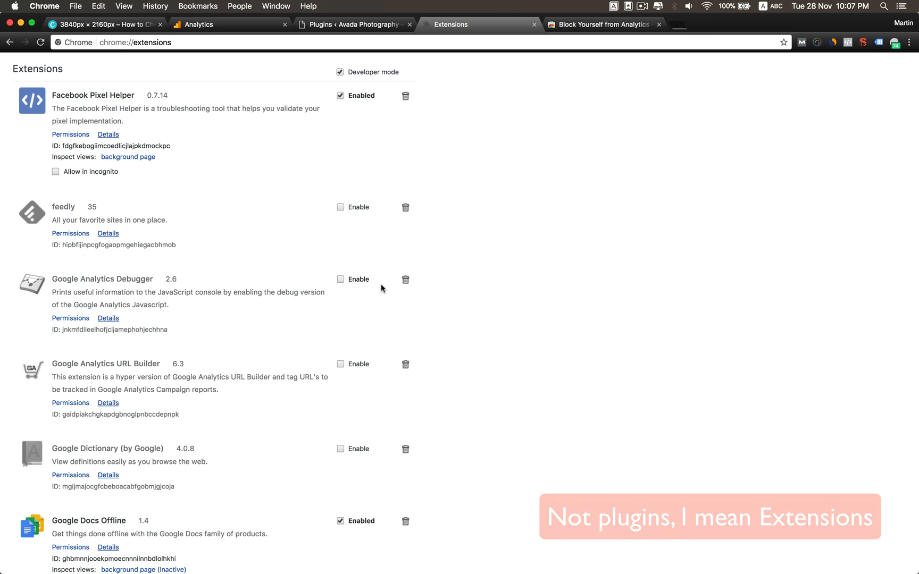
pyautogui.scroll(-3)
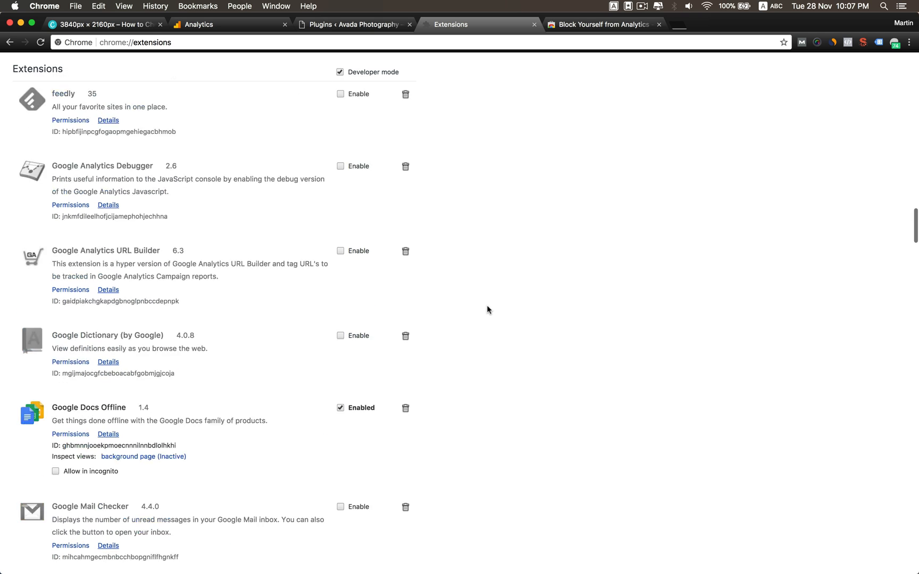
pyautogui.scroll(-3)
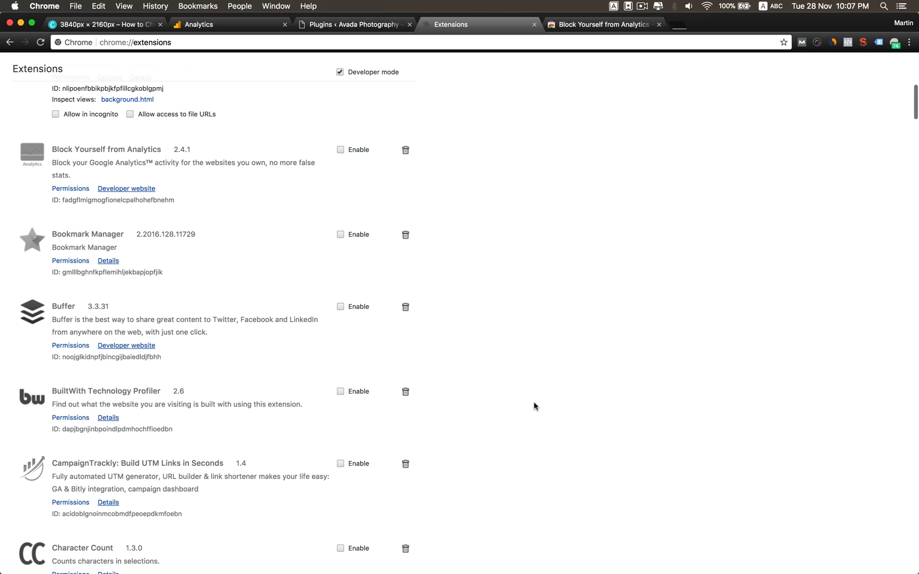